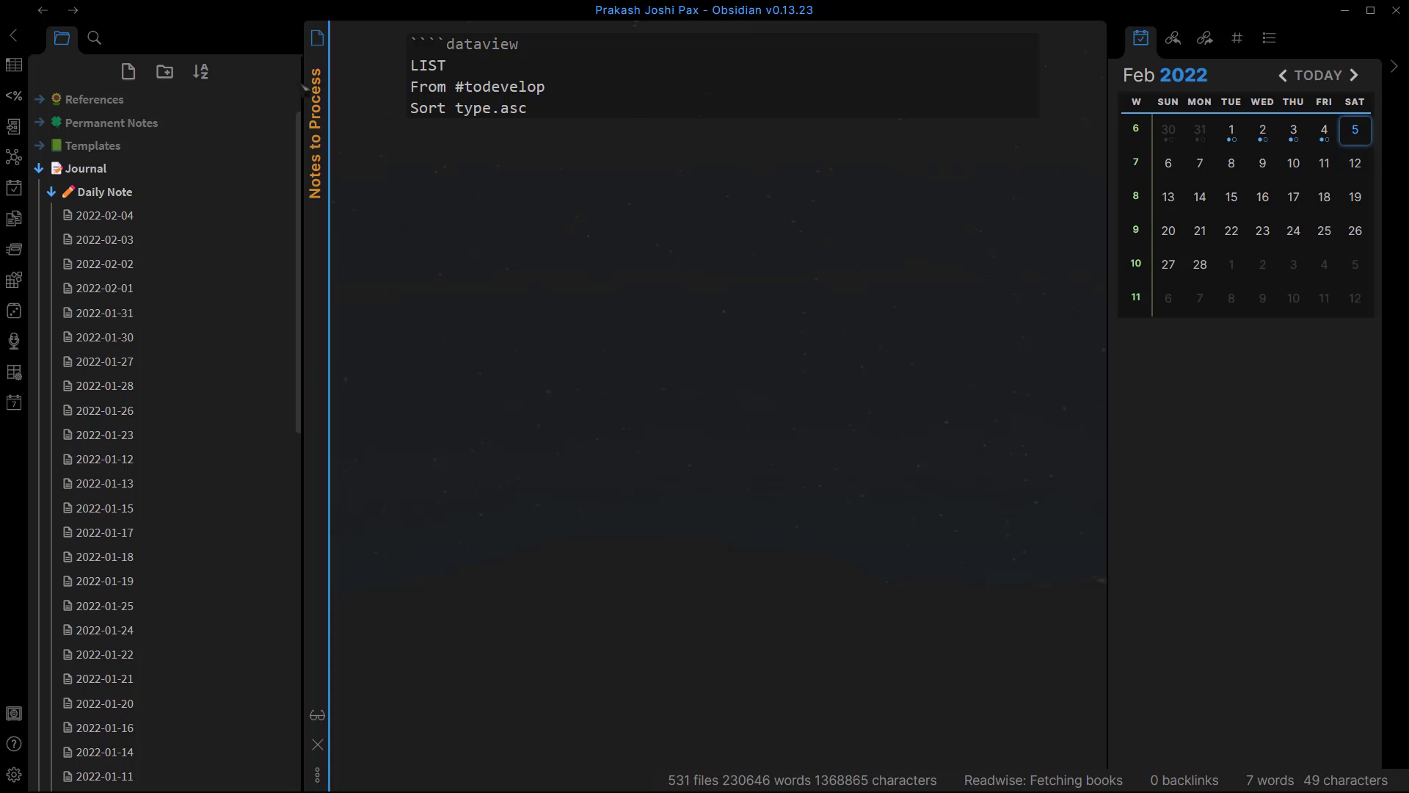
mouse_move(11, 218)
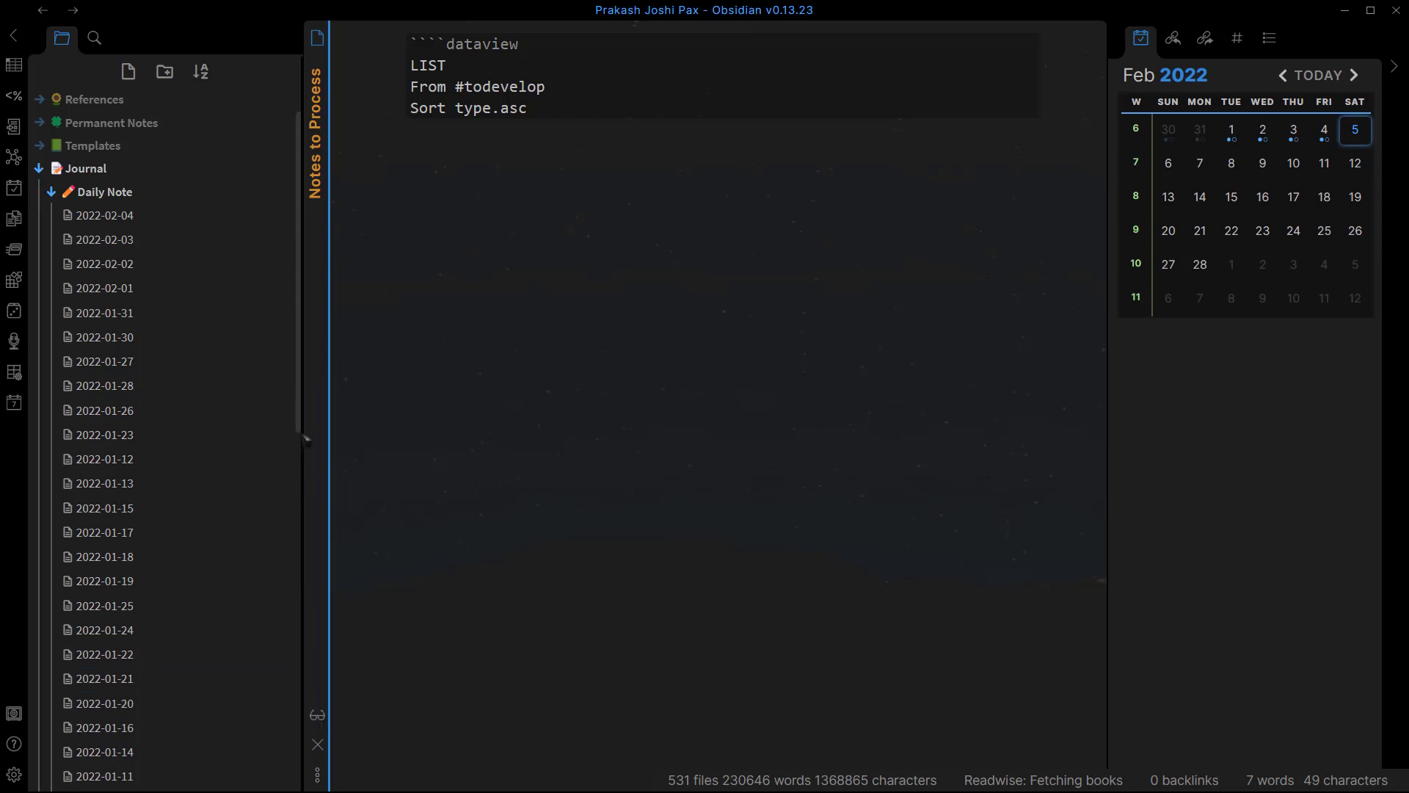
Scroll through the Reddit post 'Nested Daily Note Folders natively in Obsidian'
scroll("down", 3)
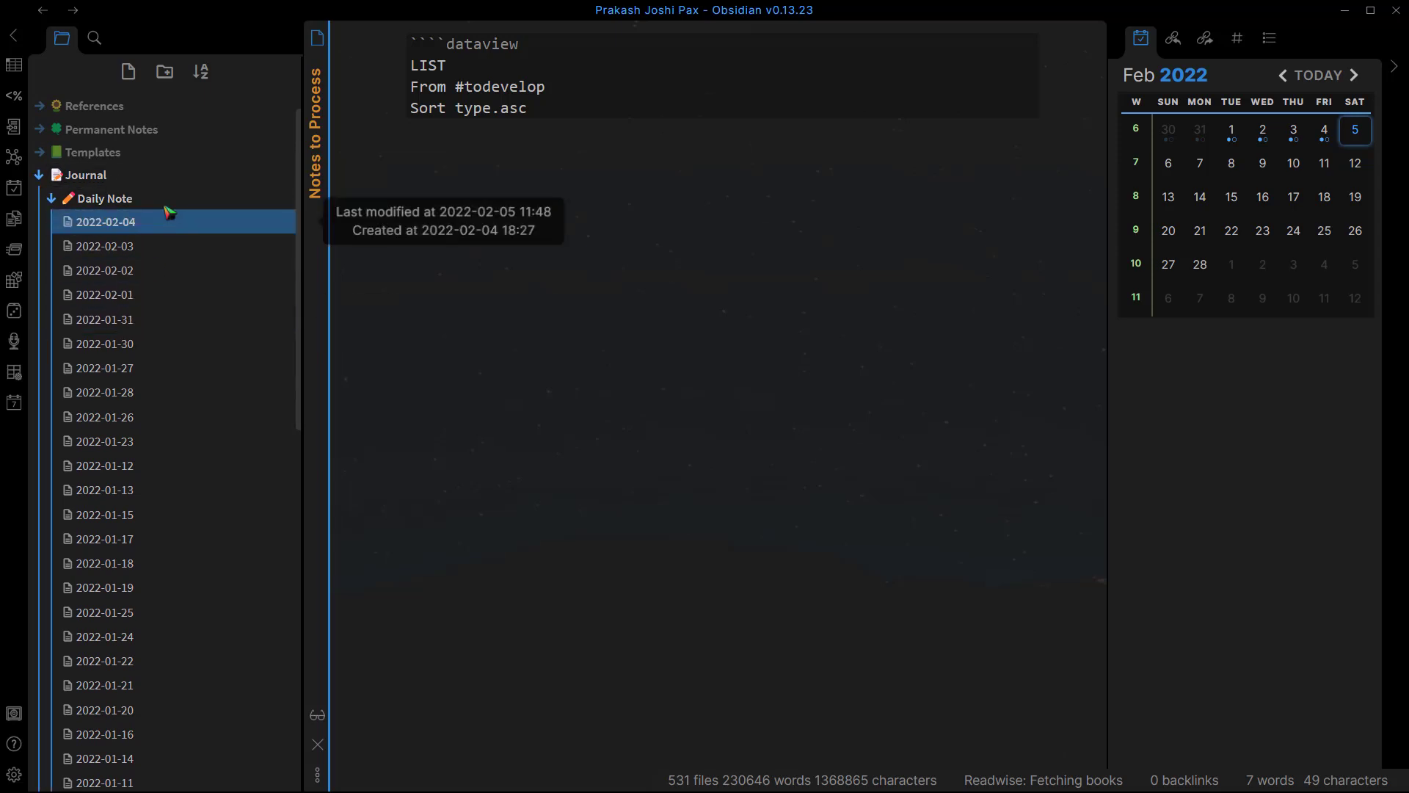
mouse_move(209, 220)
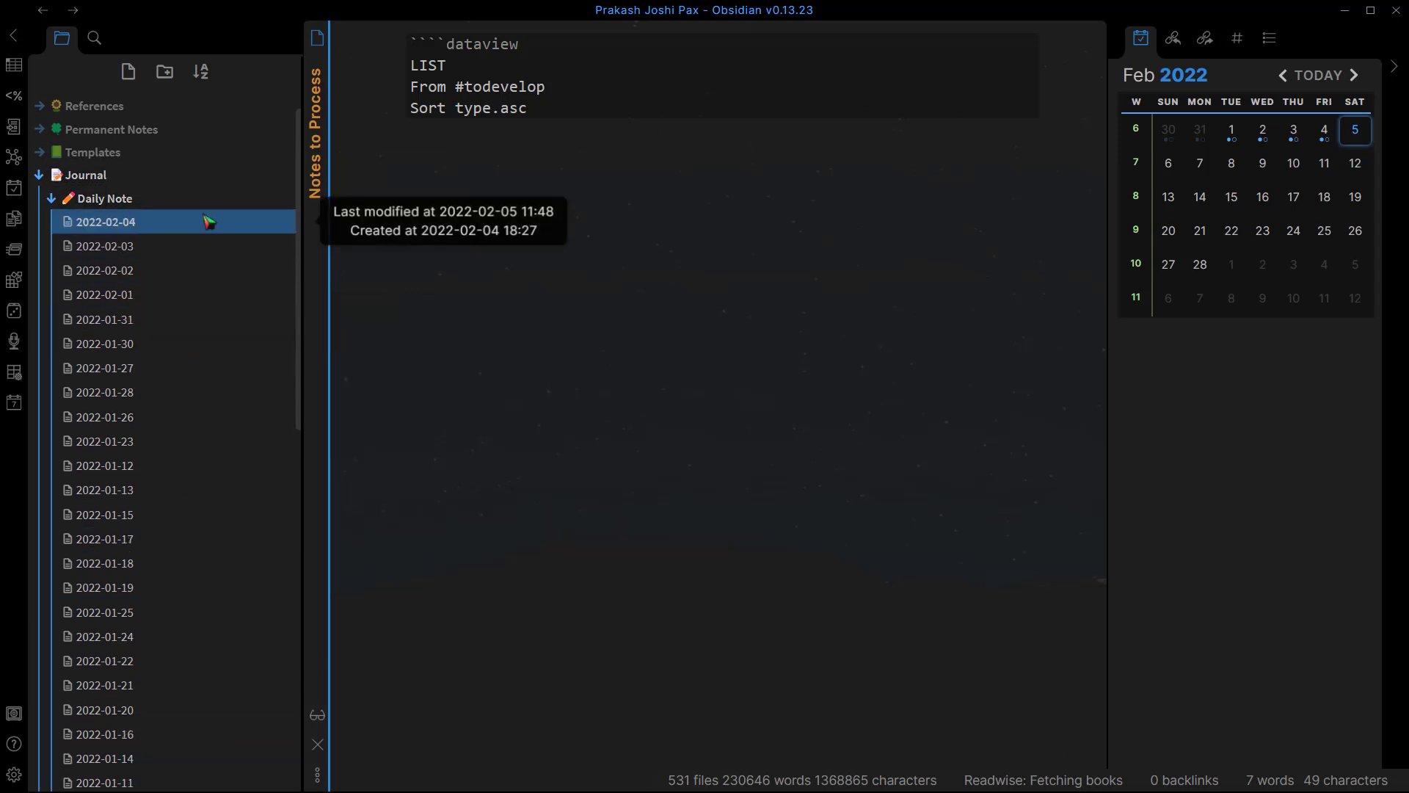
mouse_move(220, 215)
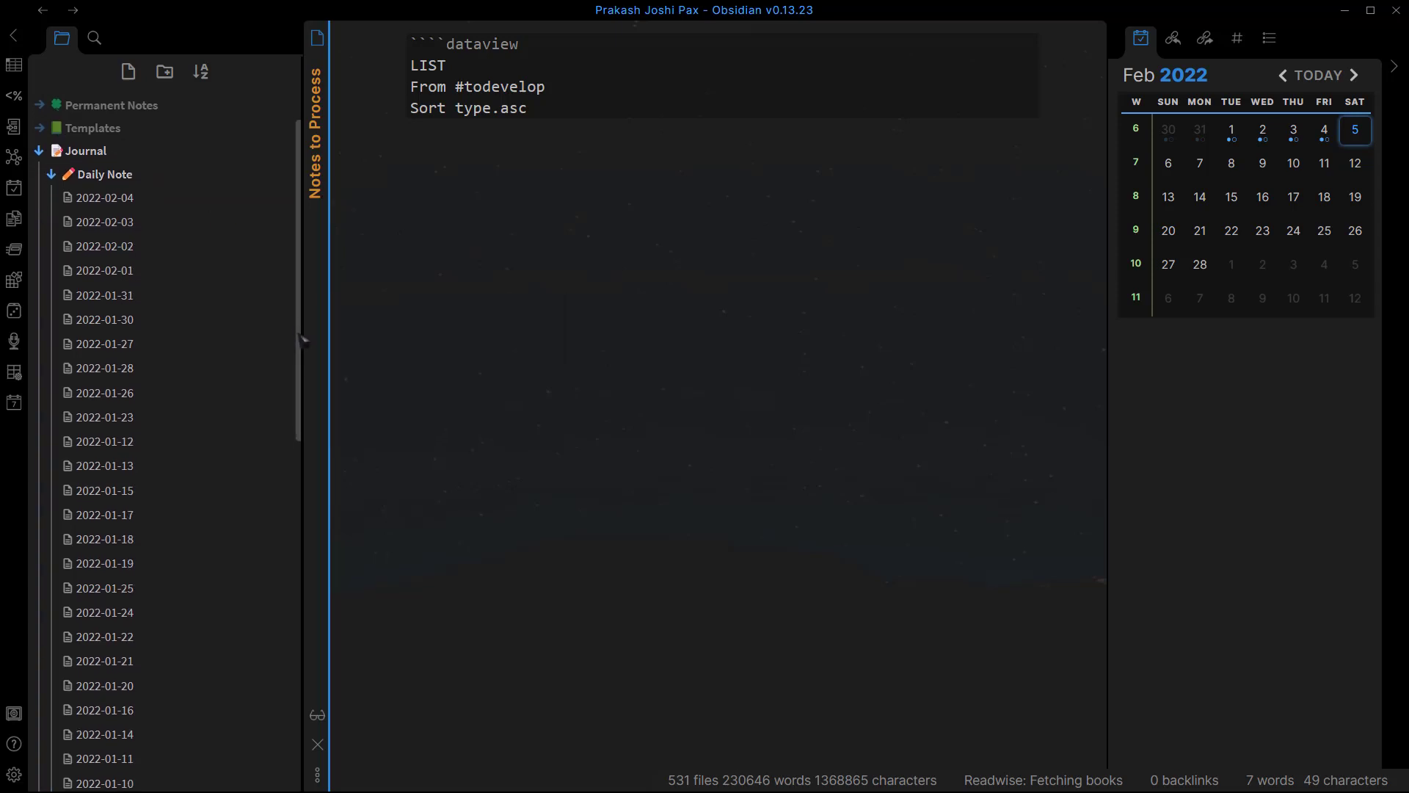
left_click(105, 441)
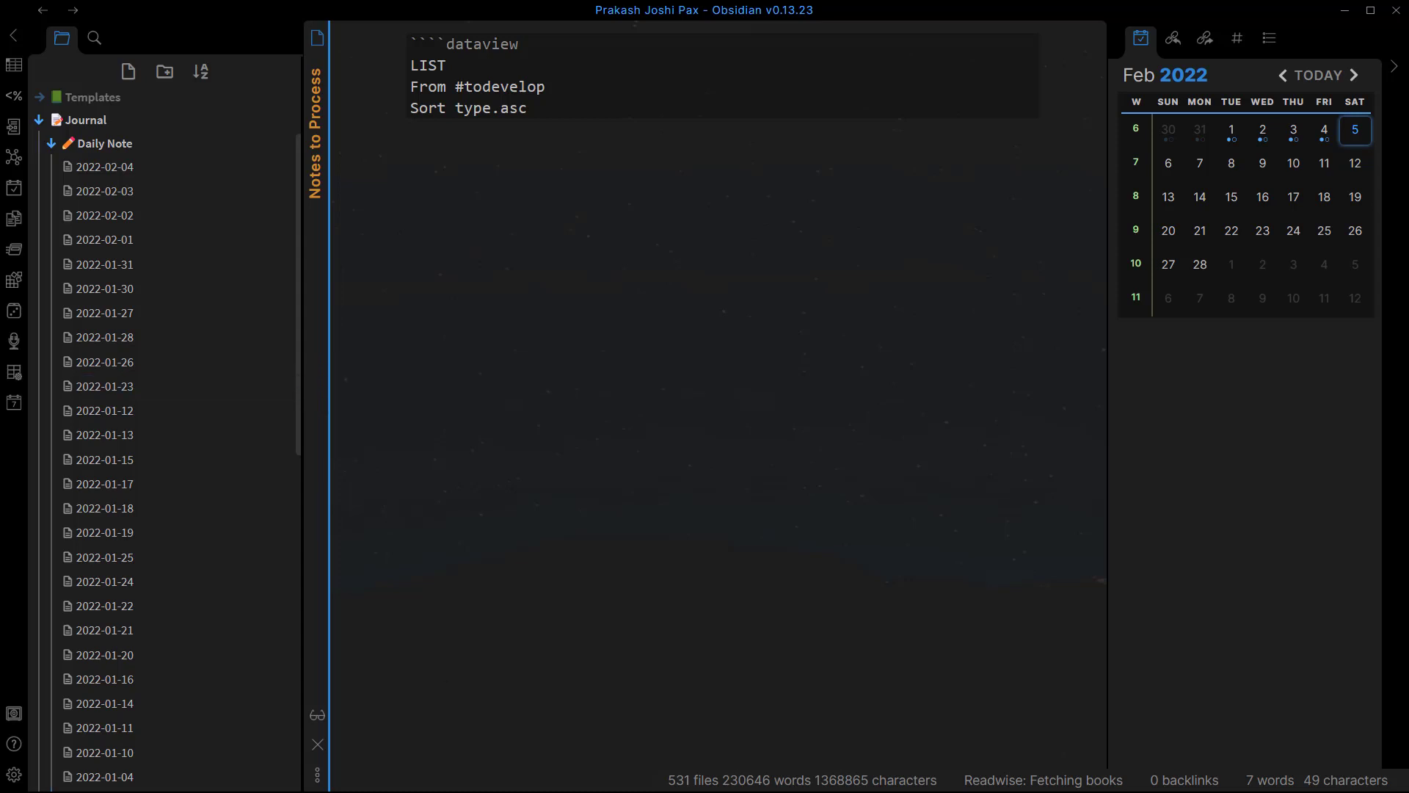
mouse_move(1362, 27)
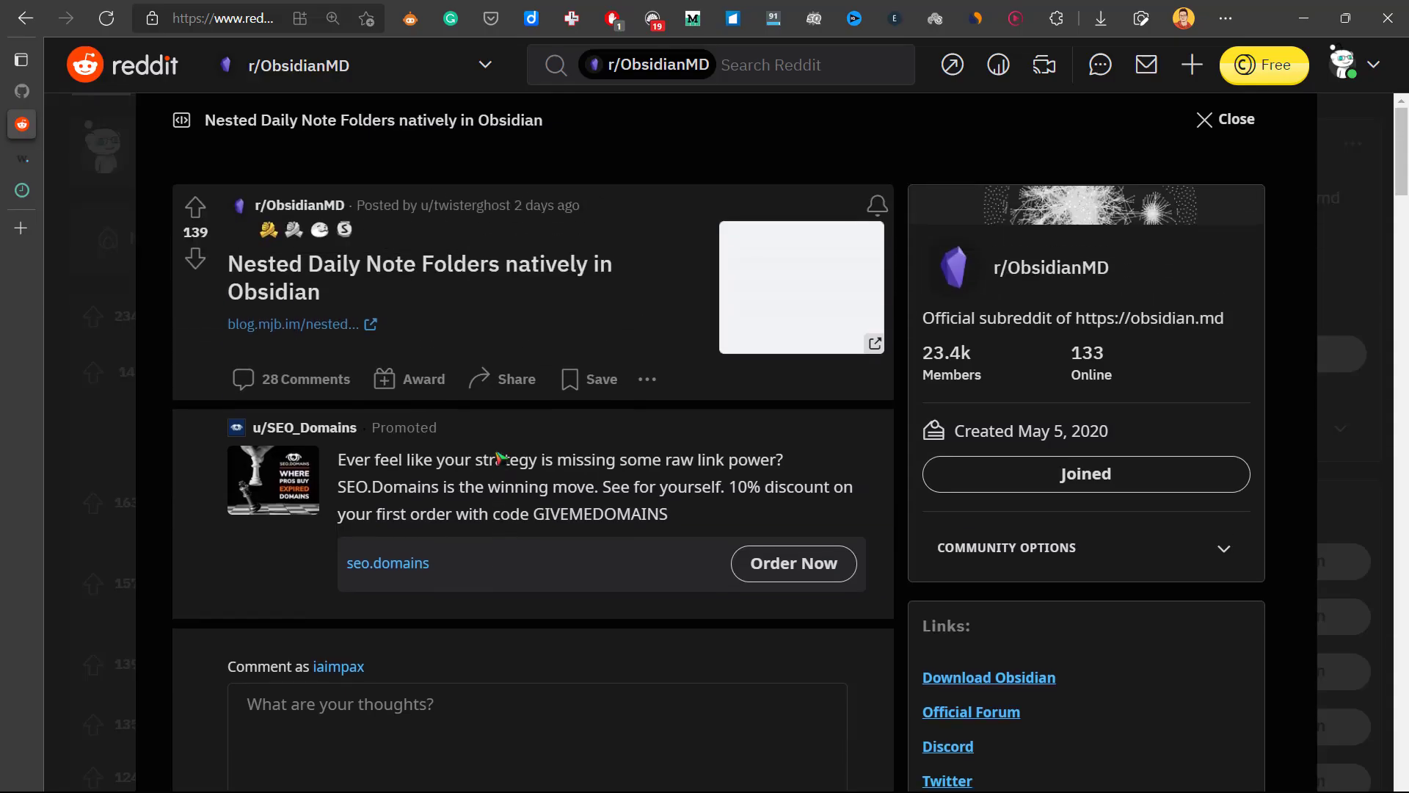
scroll("down", 3)
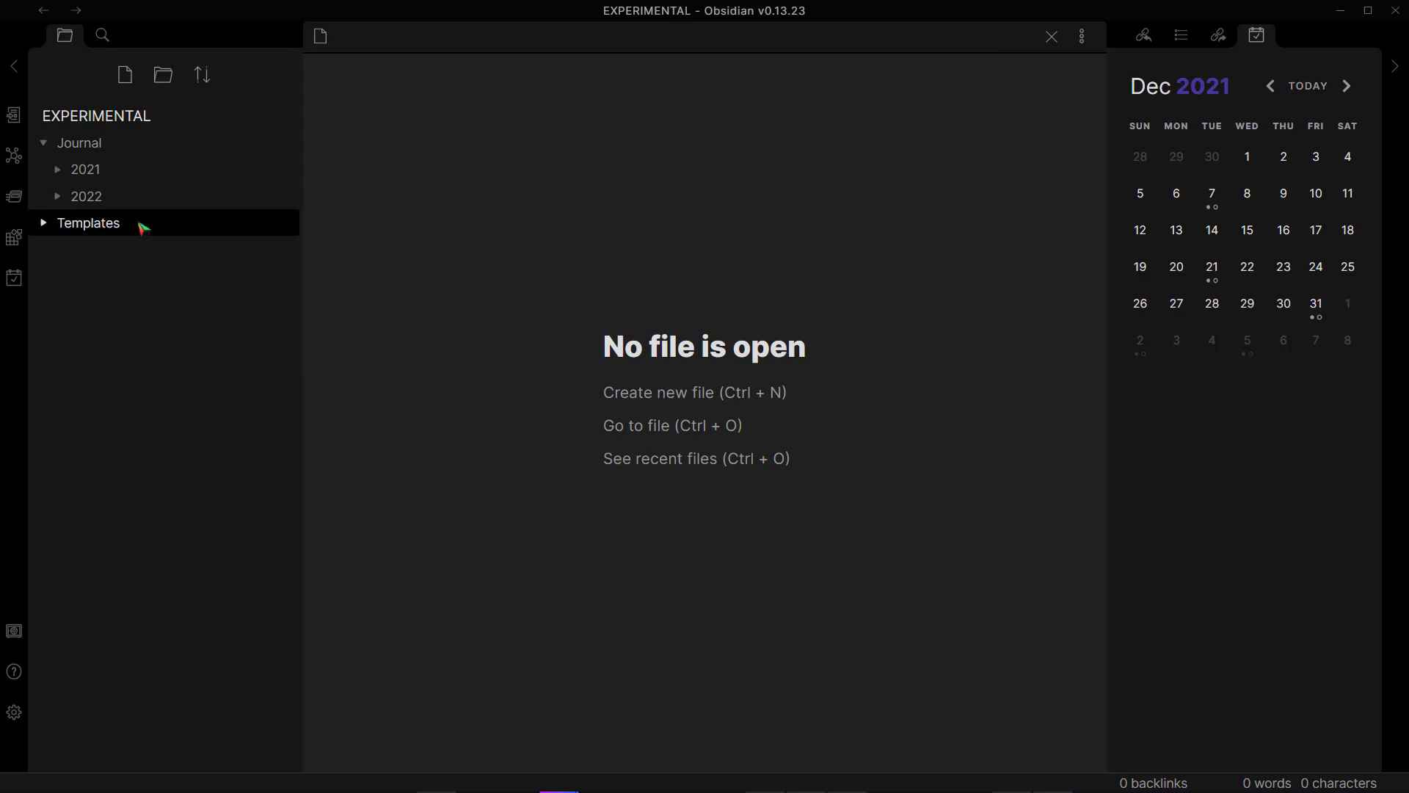
mouse_move(79, 212)
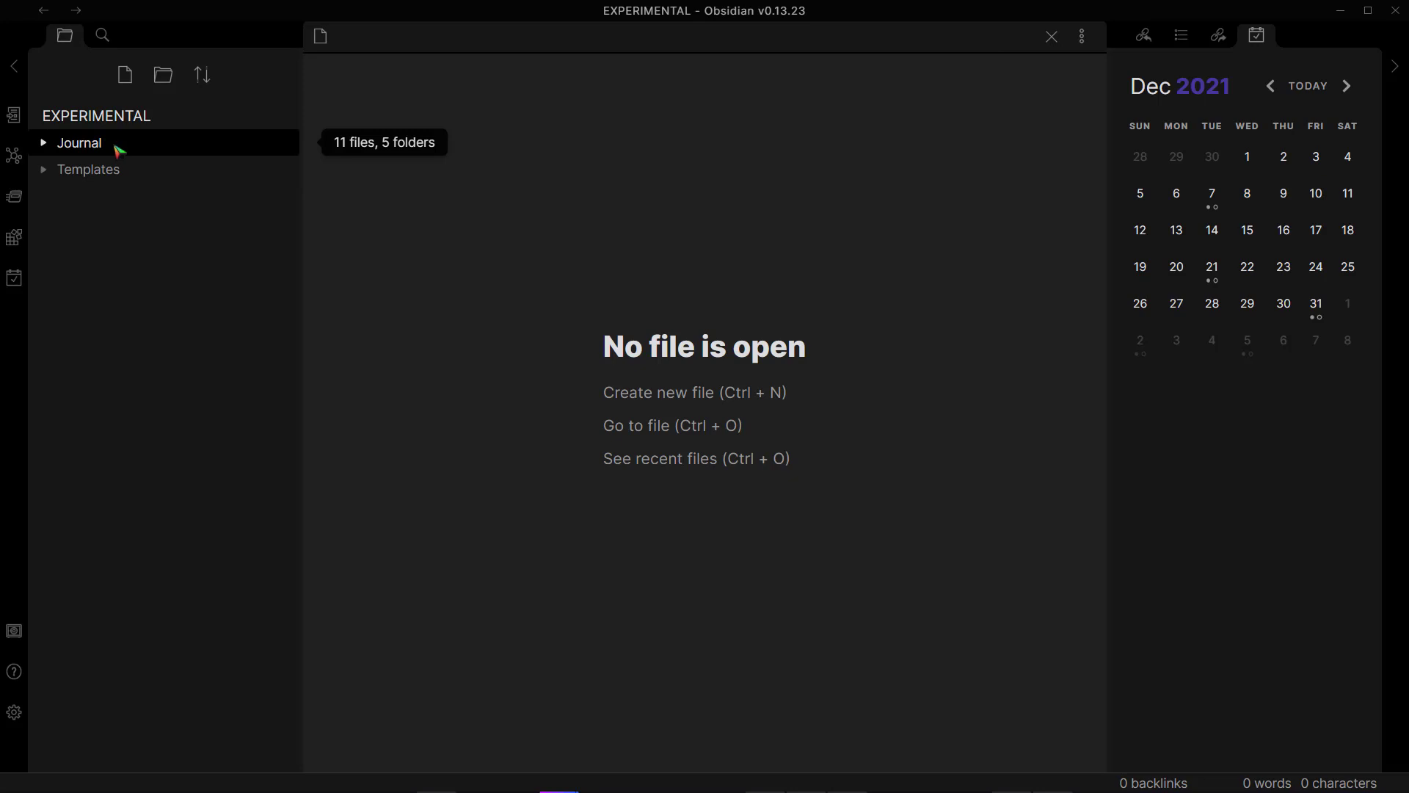
Expand Journal, 2021 > 12-December and 2022 in the EXPERIMENTAL vault, then return to the main vault
left_click(78, 143)
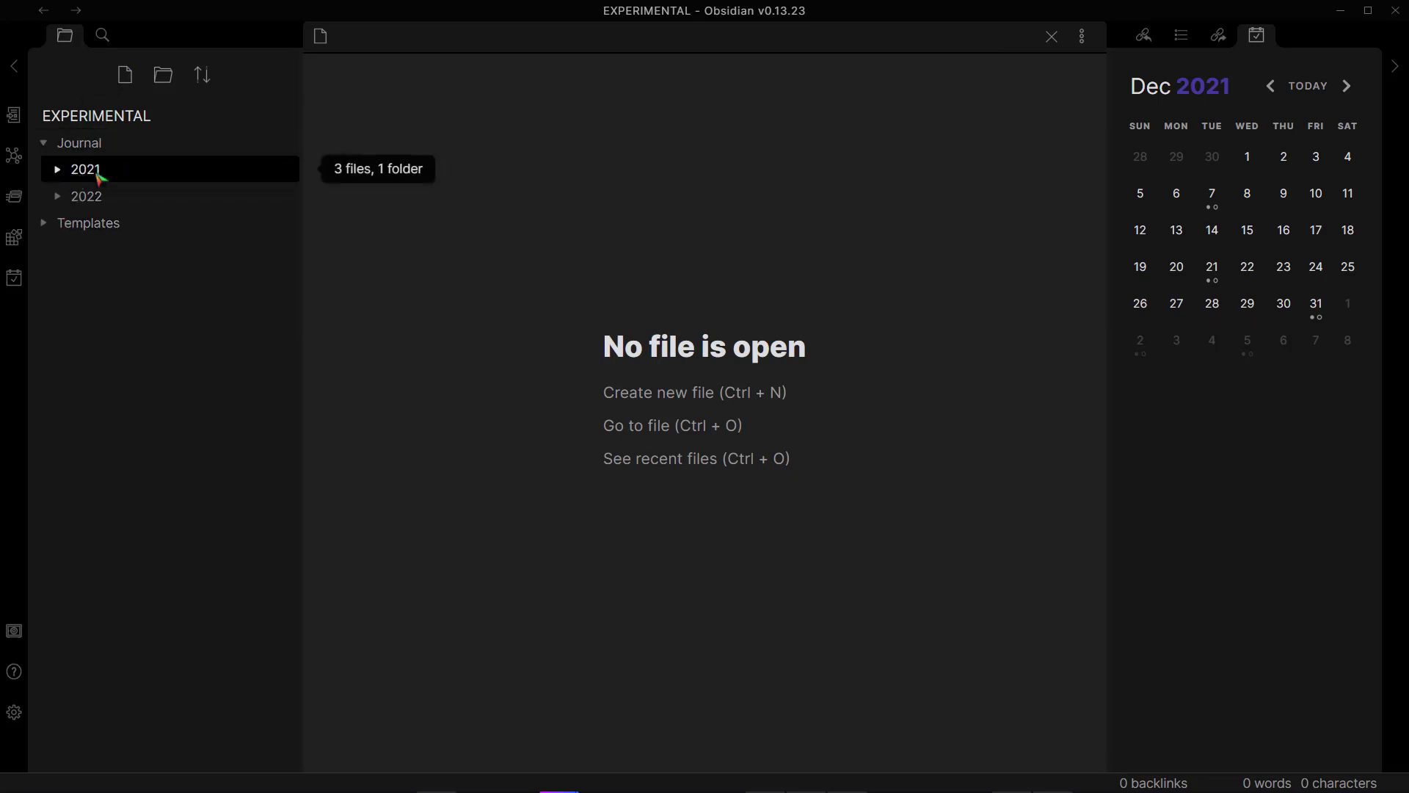
left_click(83, 170)
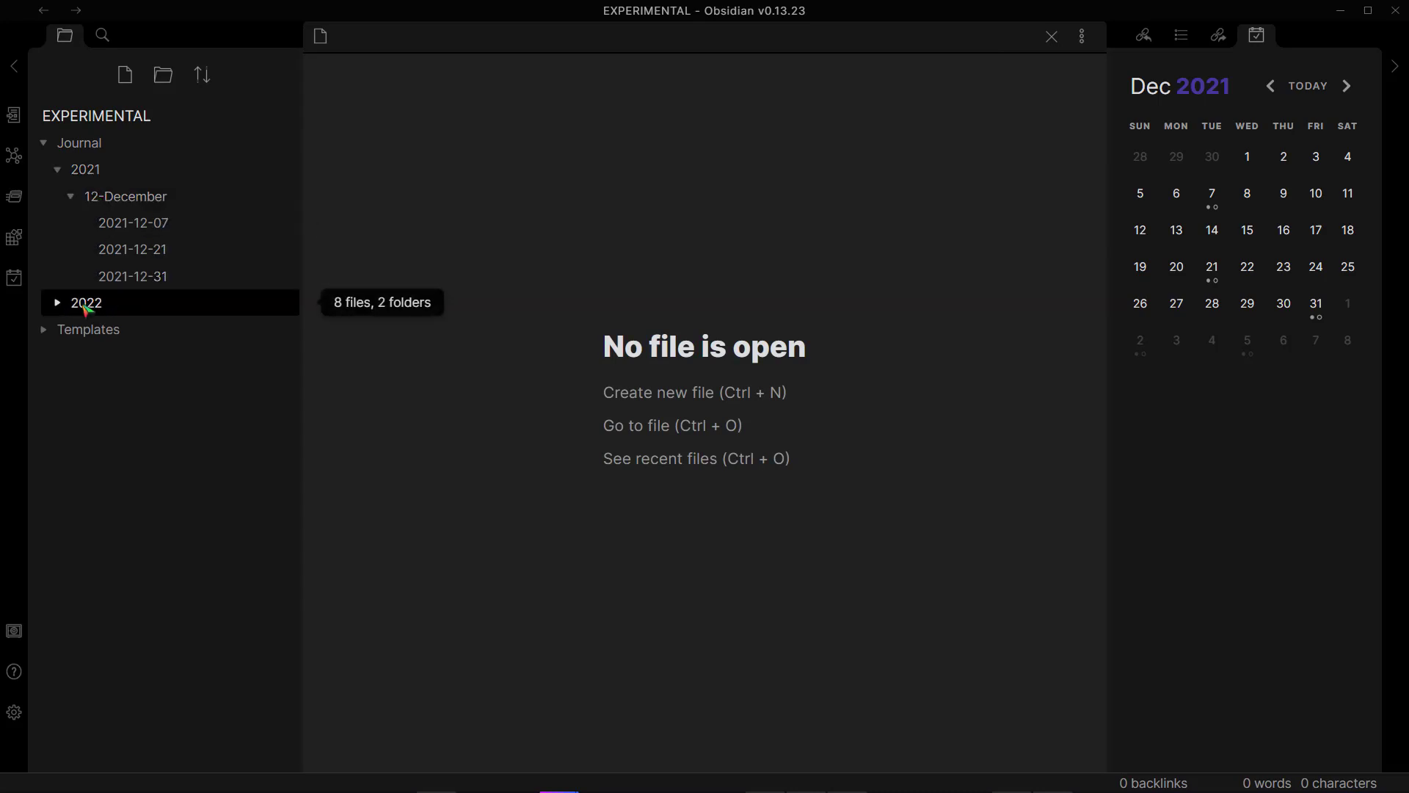
left_click(86, 302)
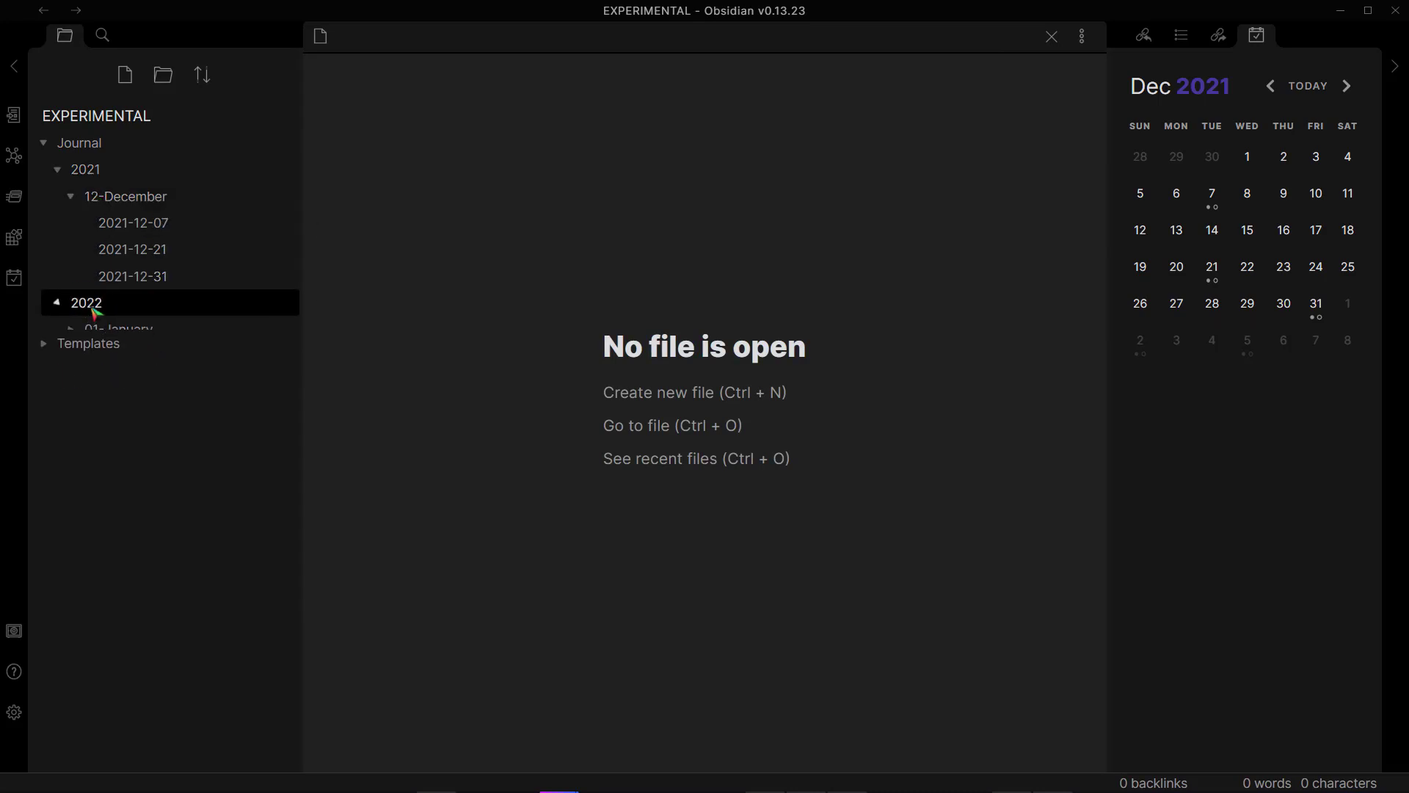
left_click(86, 169)
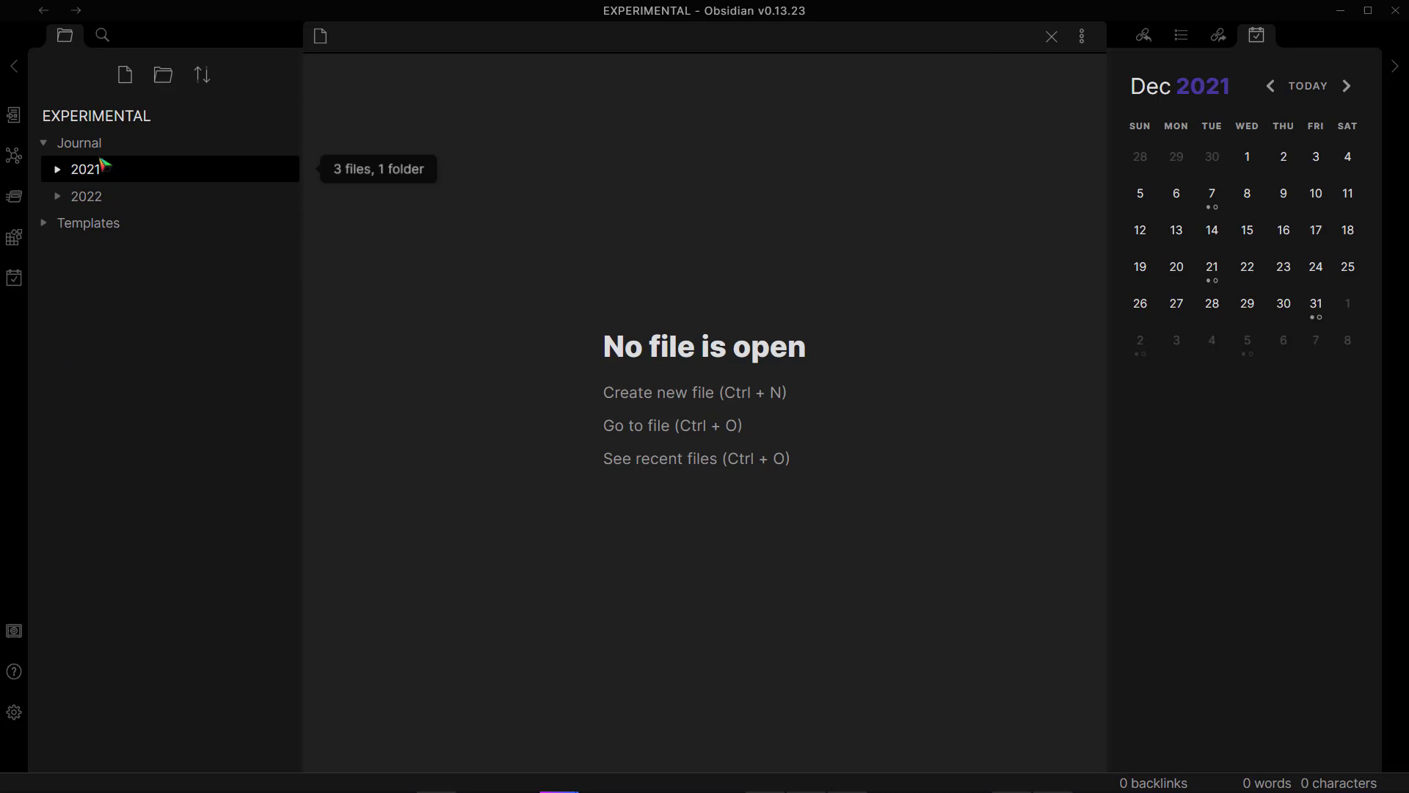
left_click(59, 169)
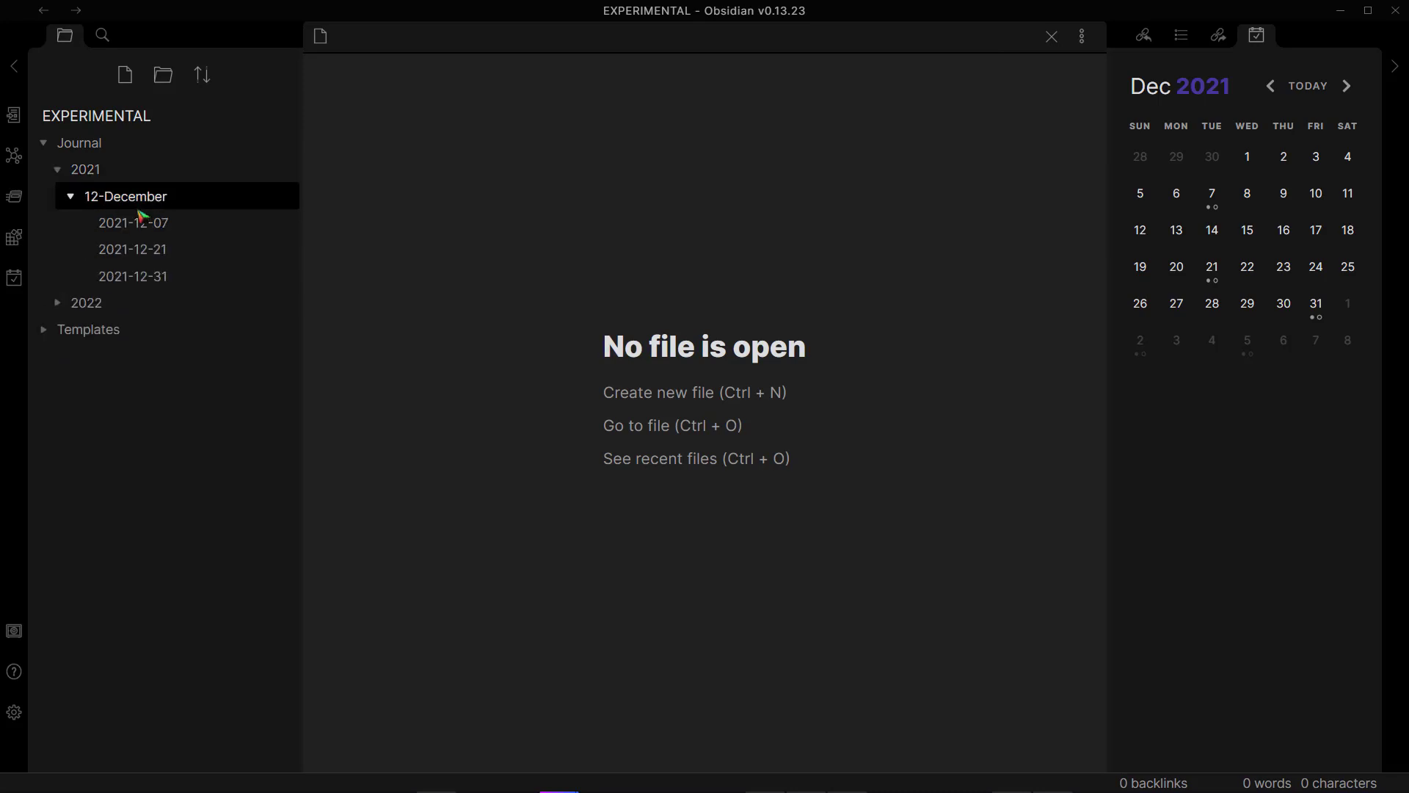
mouse_move(141, 213)
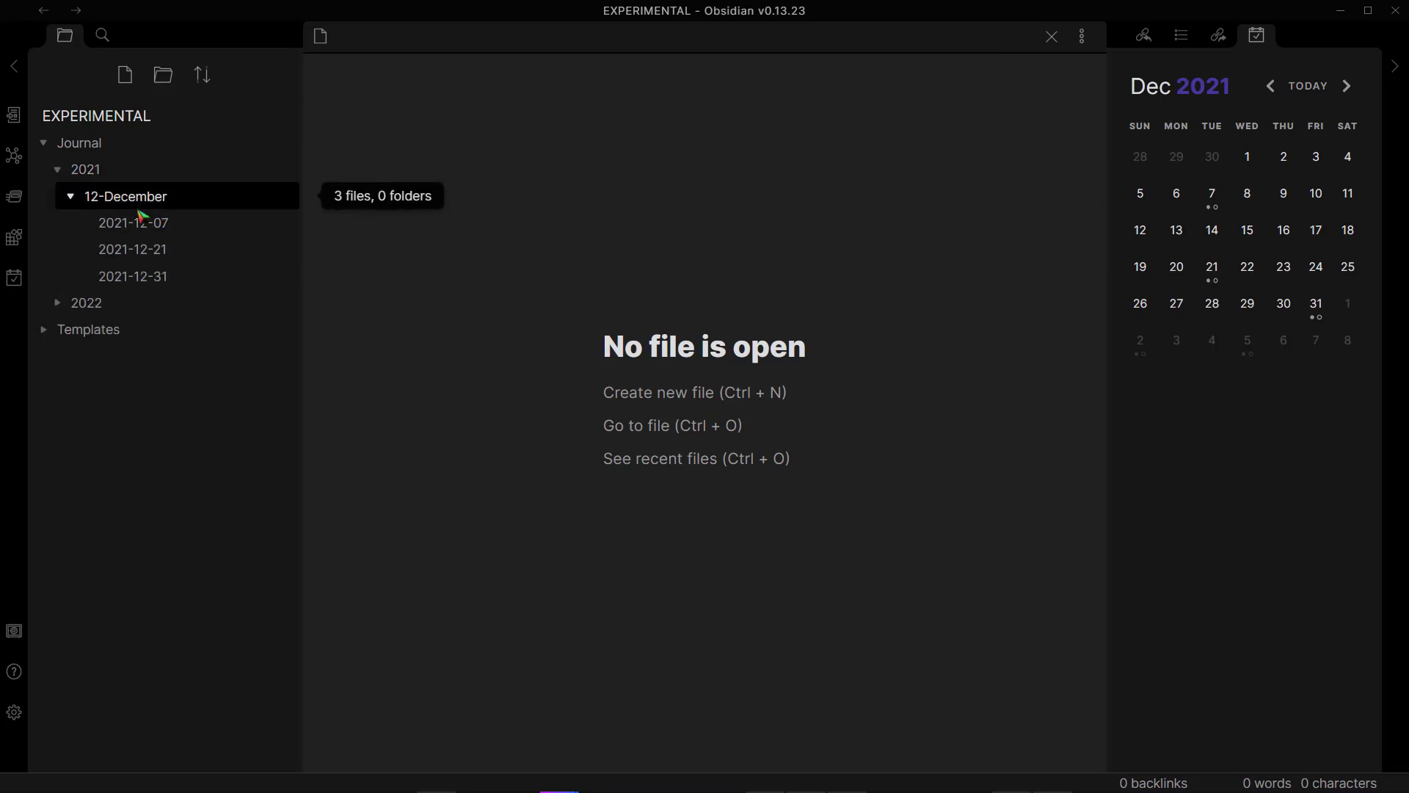
left_click(86, 303)
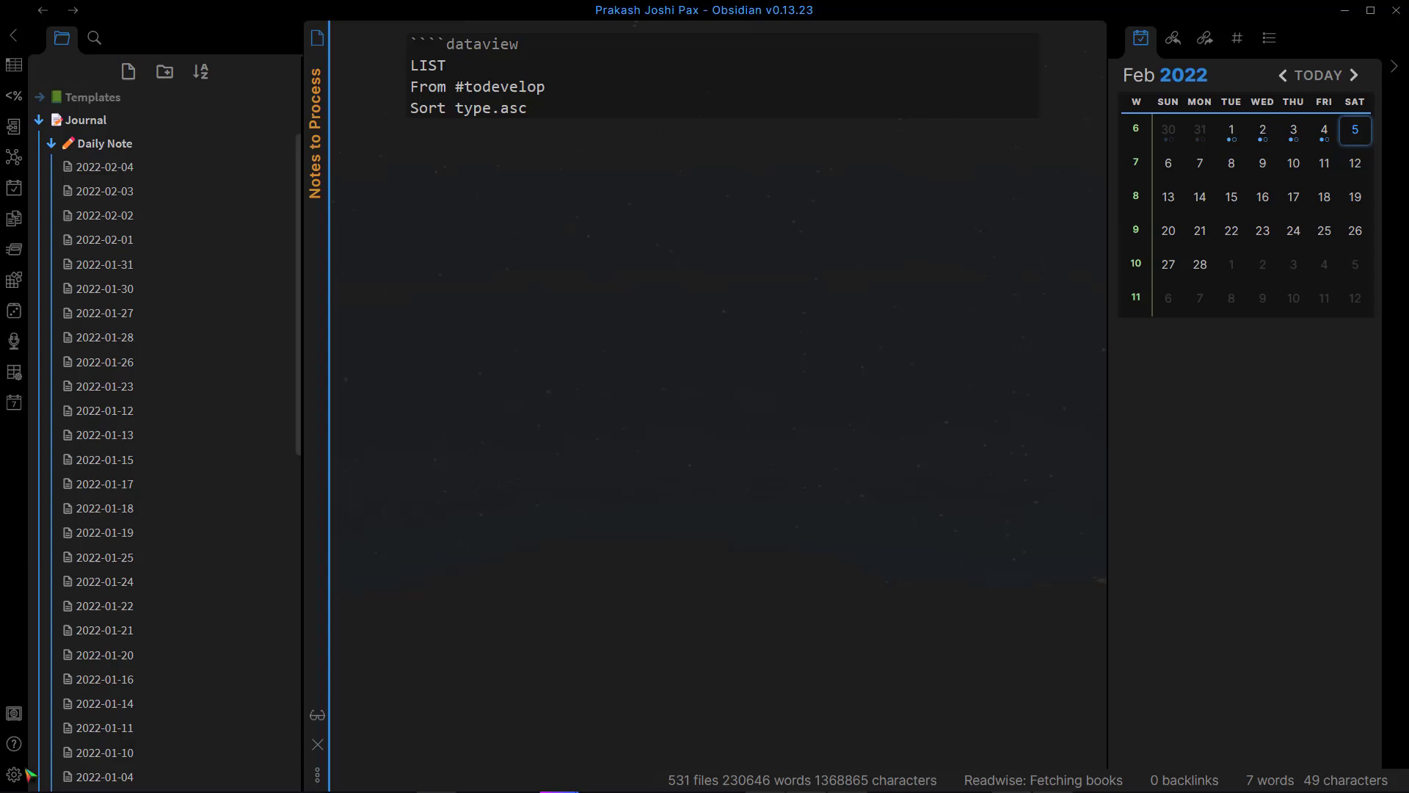
Open the Daily notes plugin settings and focus the empty Date format field
left_click(12, 774)
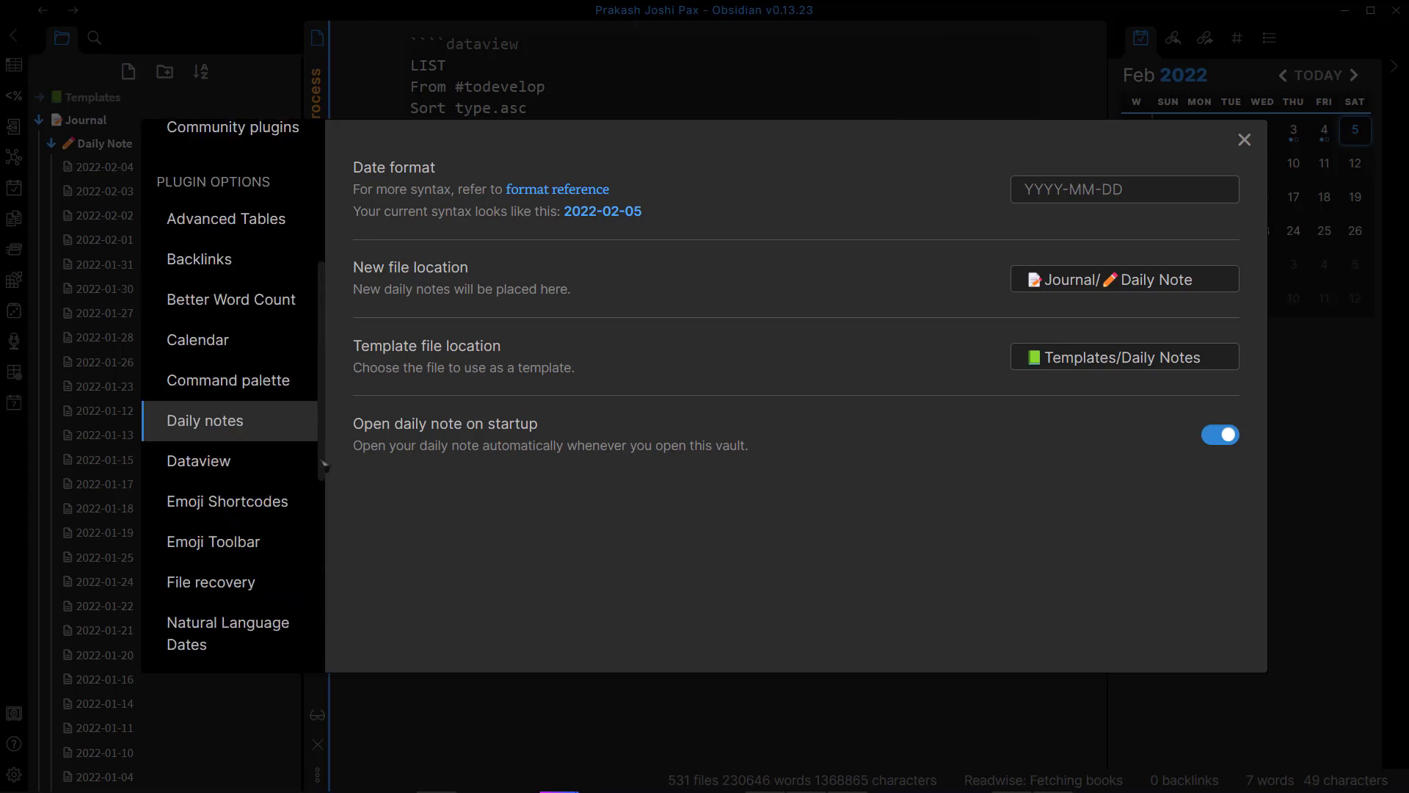
mouse_move(407, 184)
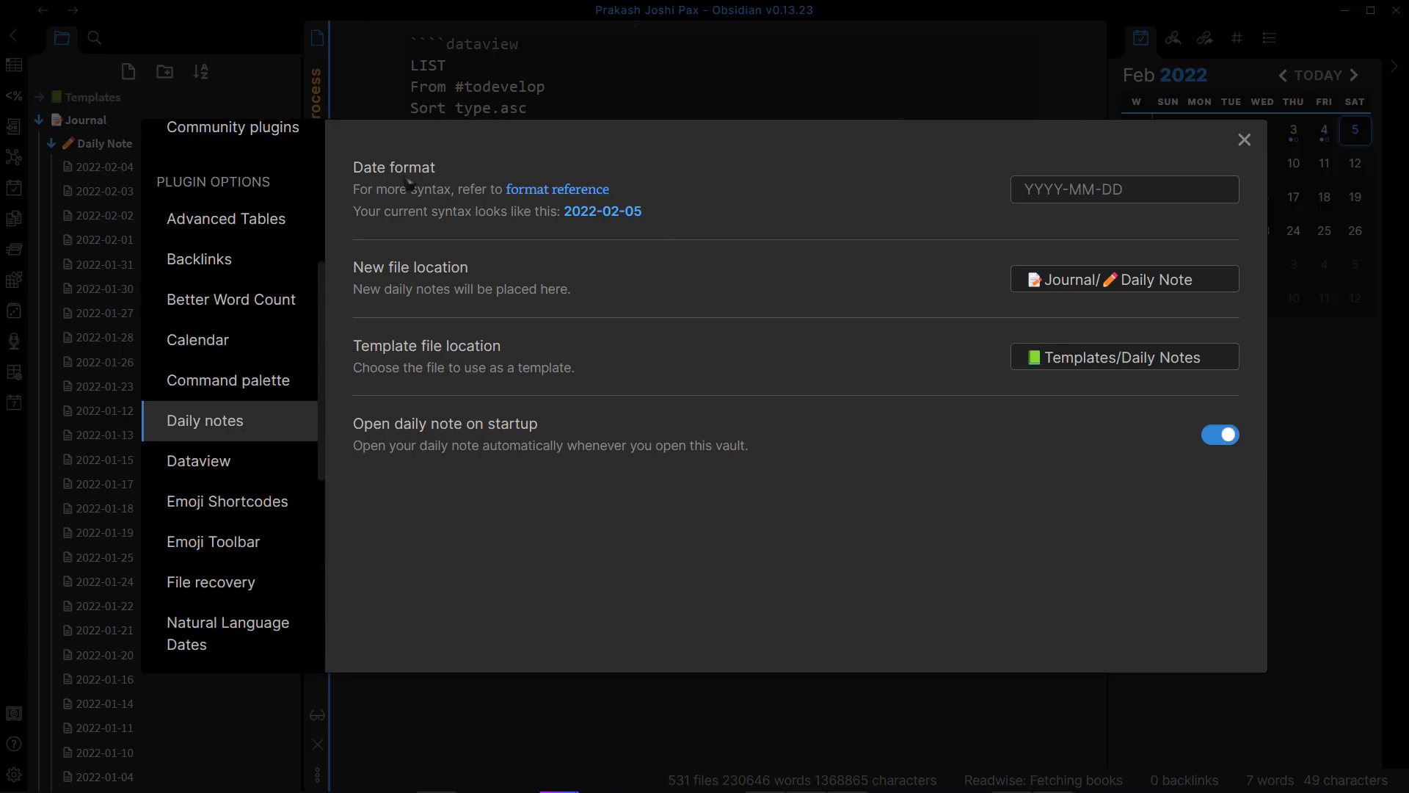
left_click(1124, 190)
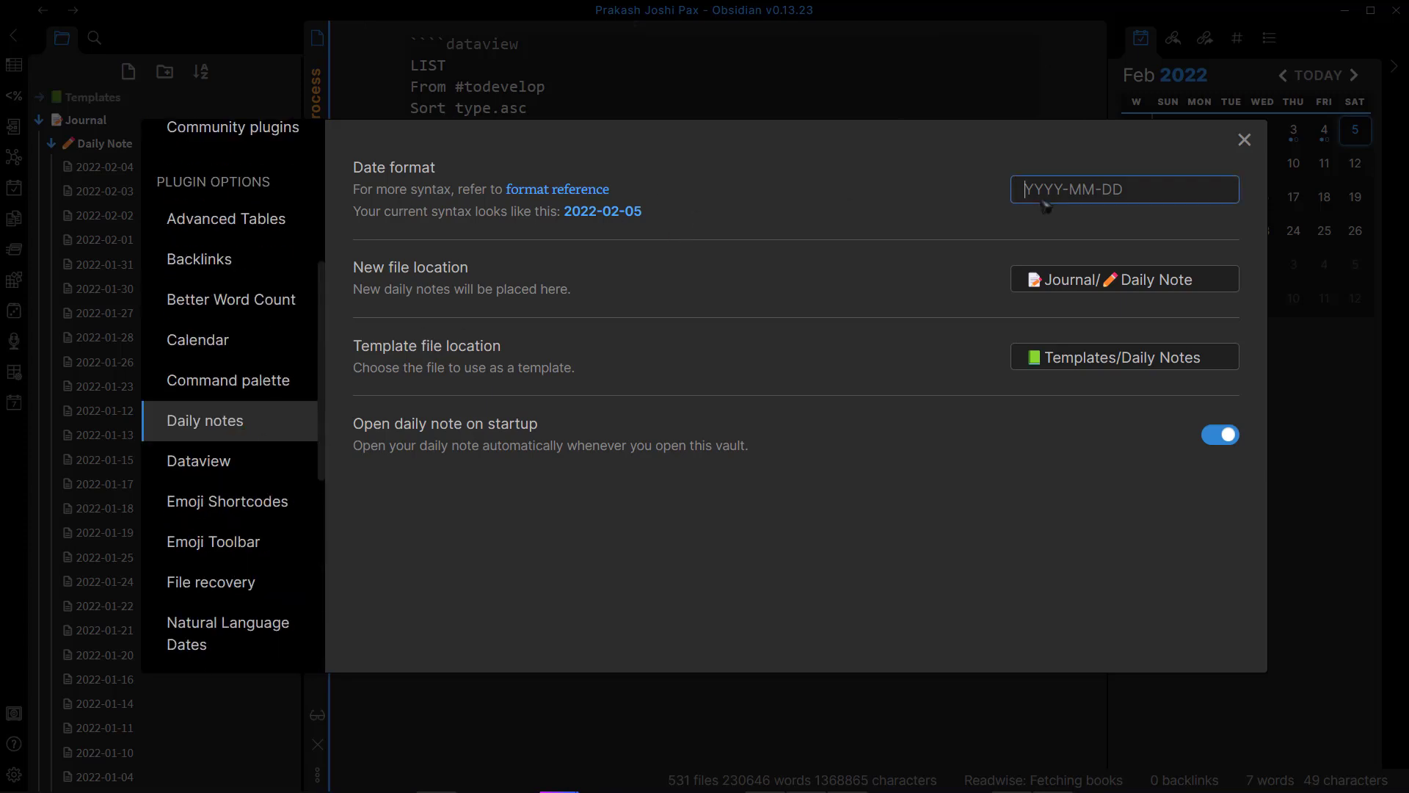
Enter YYYY/MMMM/YYYY-MM-DD as the daily note date format, previewing 2022/February/2022-02-05
type("y")
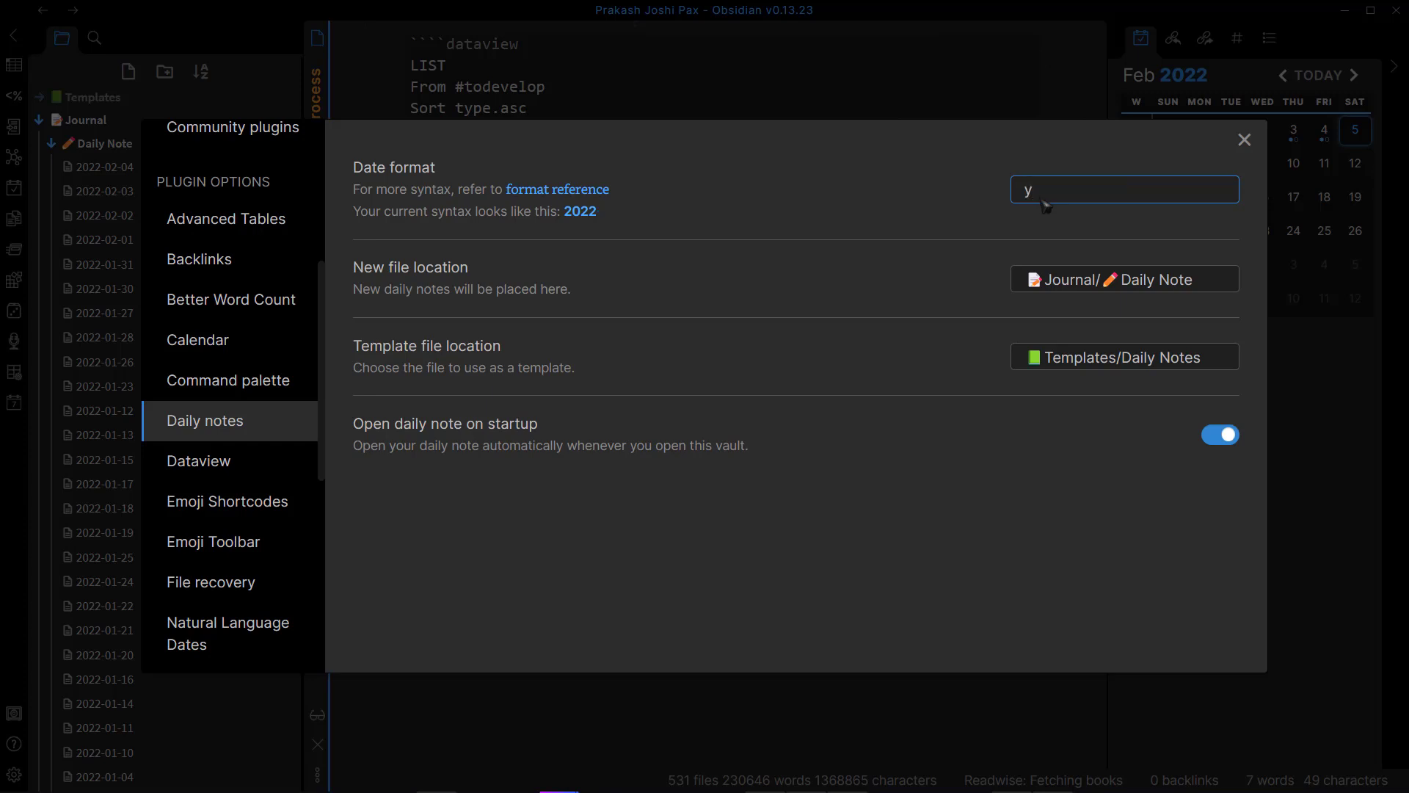
type("YYYY")
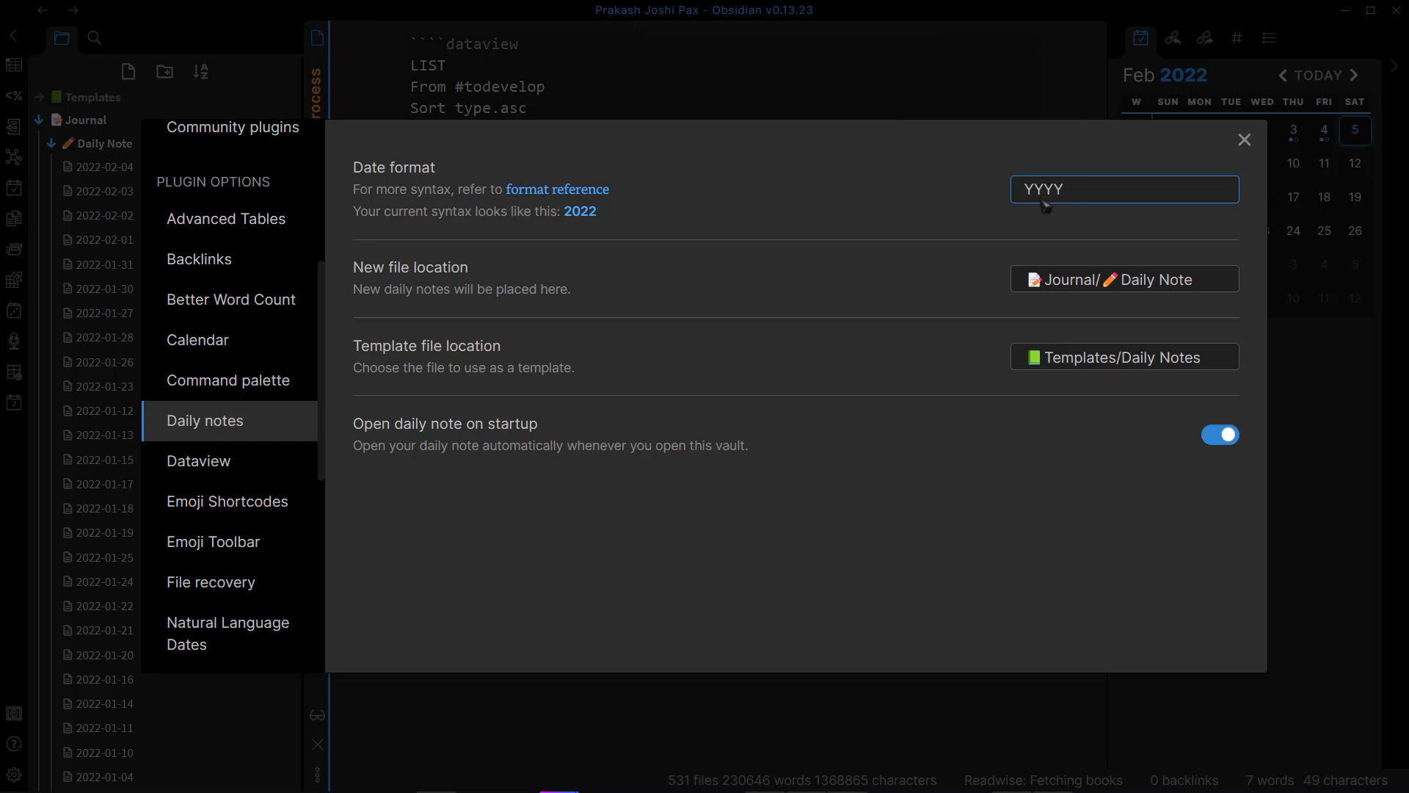
type("/")
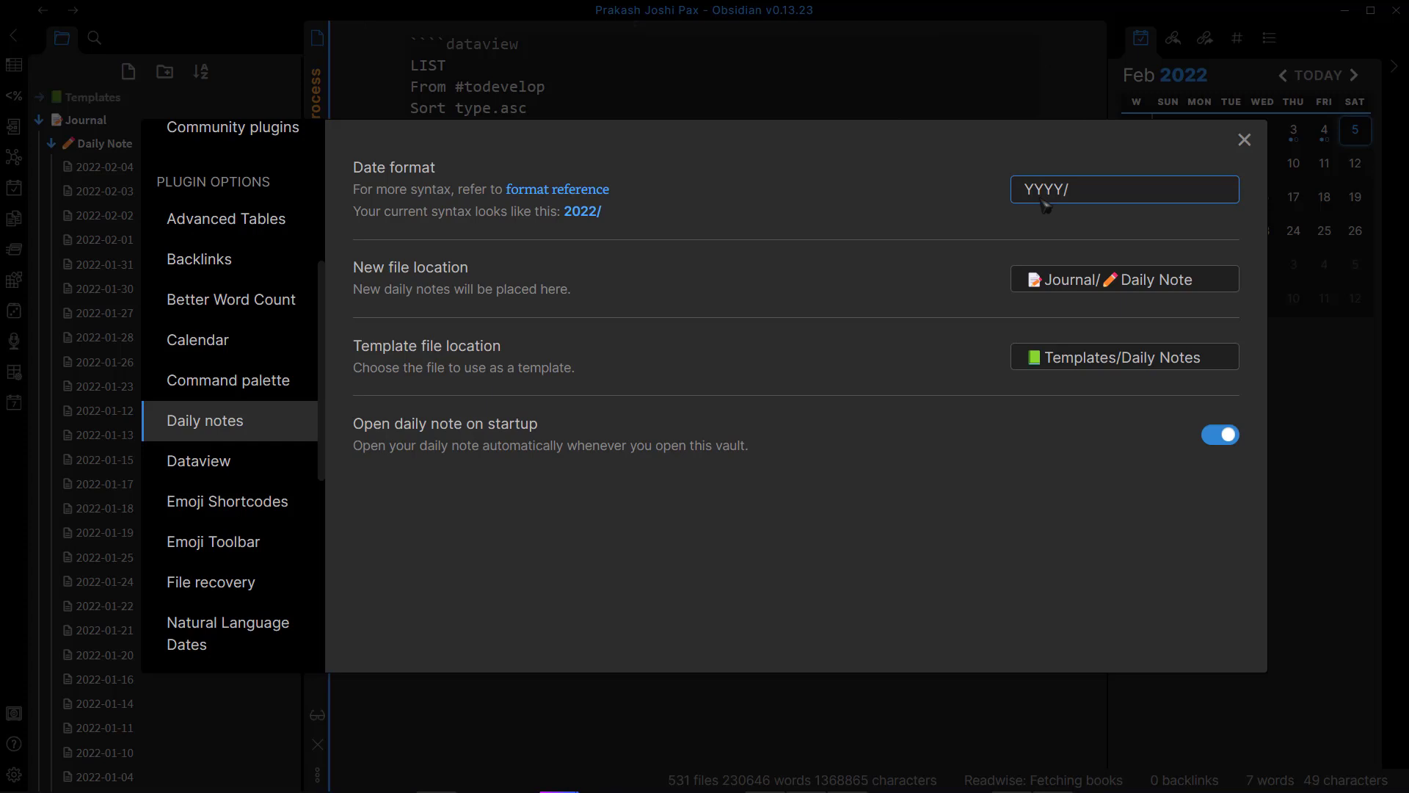
mouse_move(587, 227)
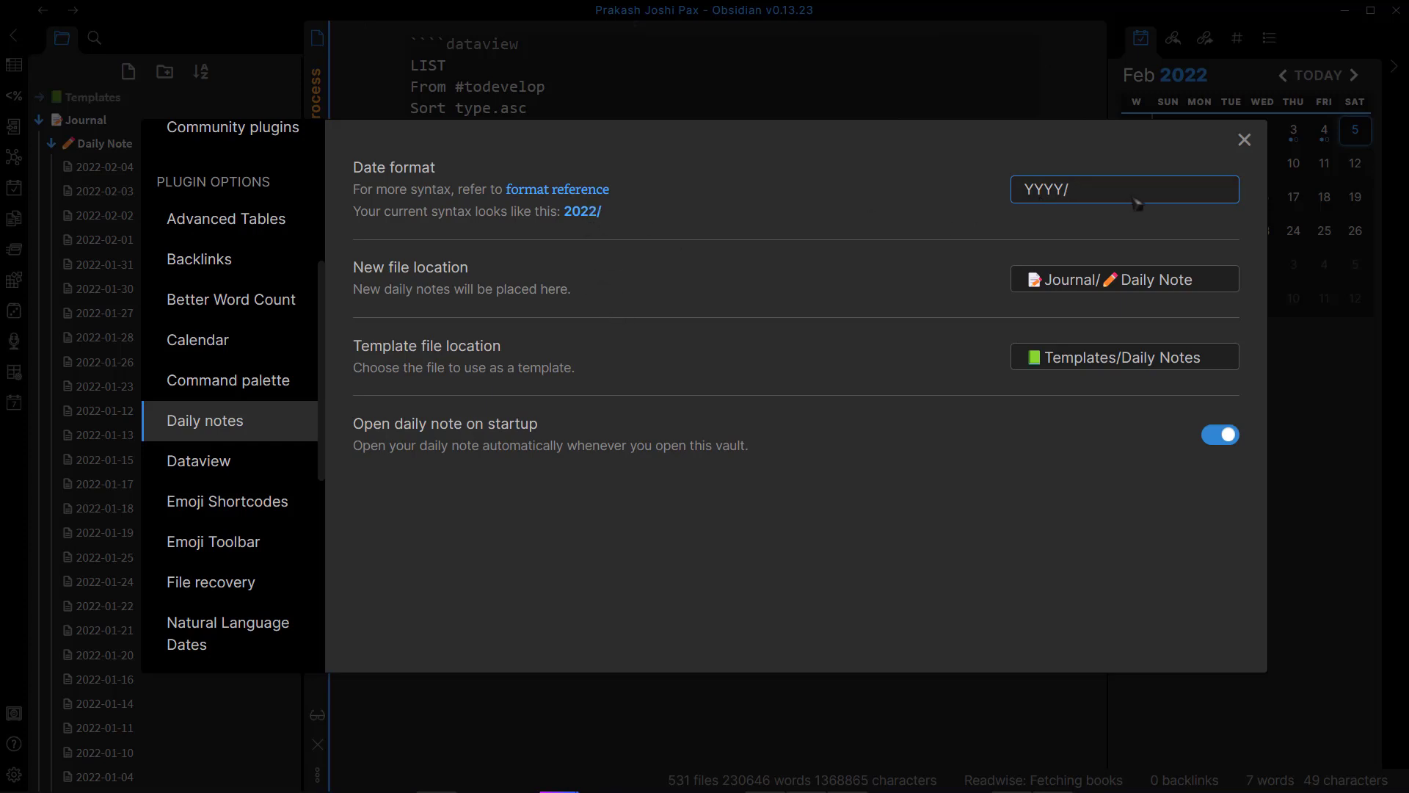
type("MM")
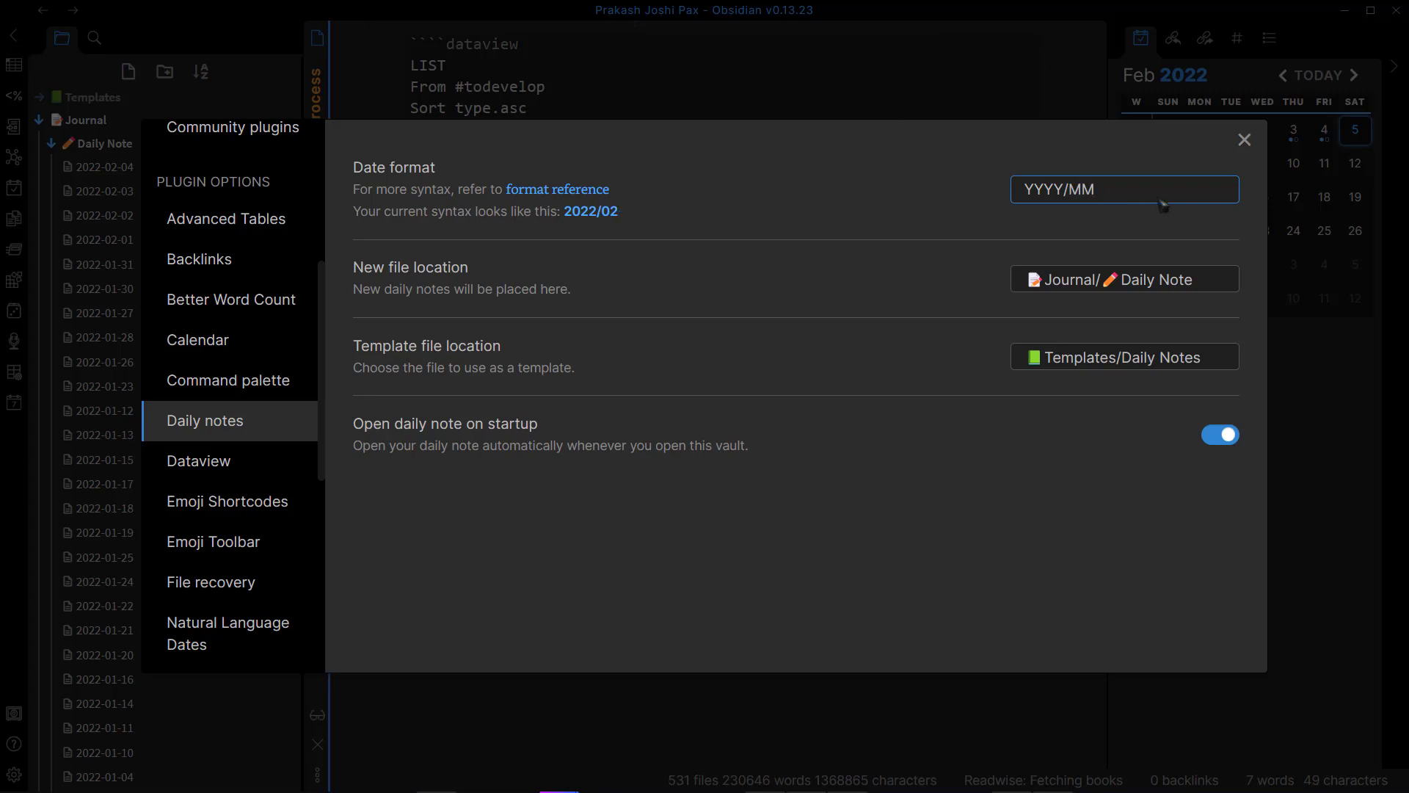
key("Backspace")
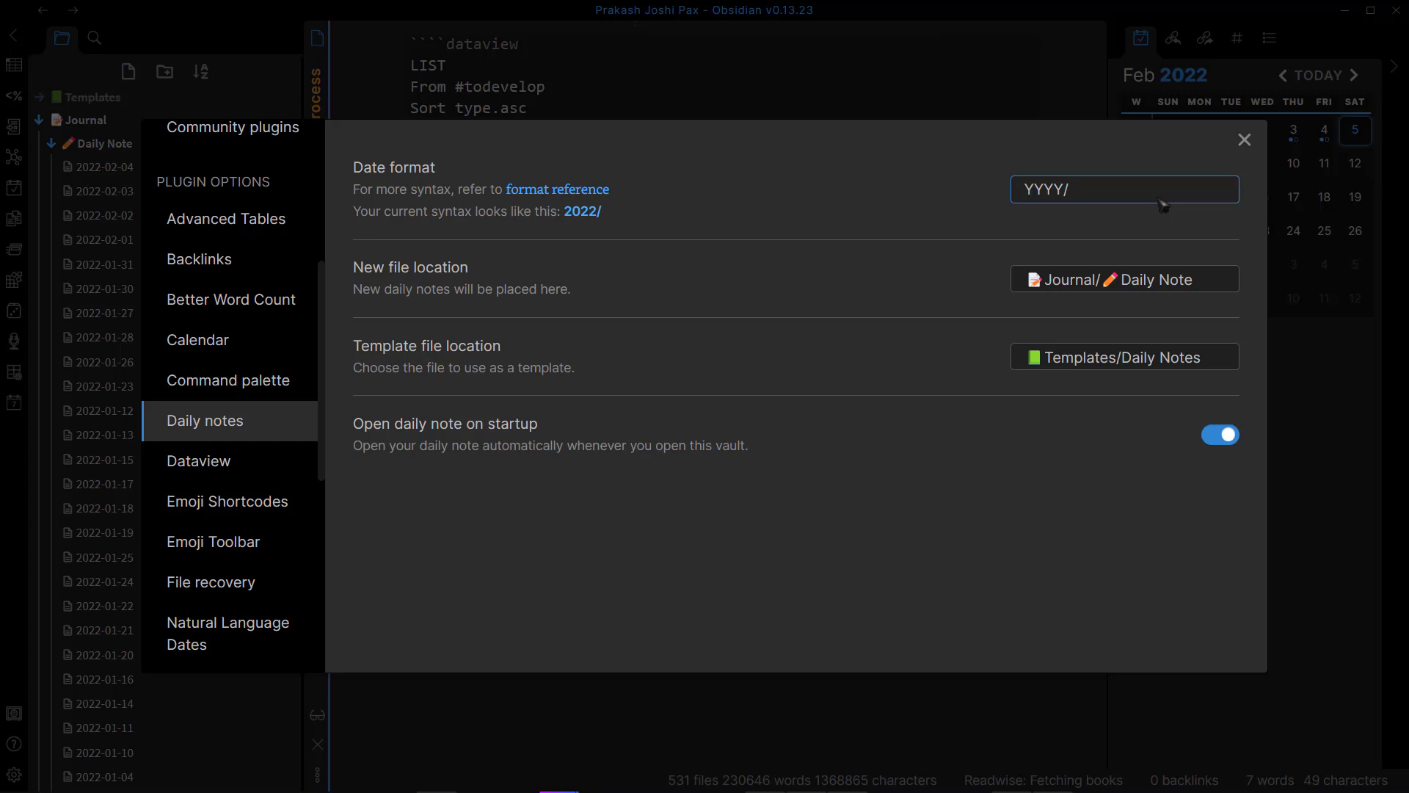
type("MMMM")
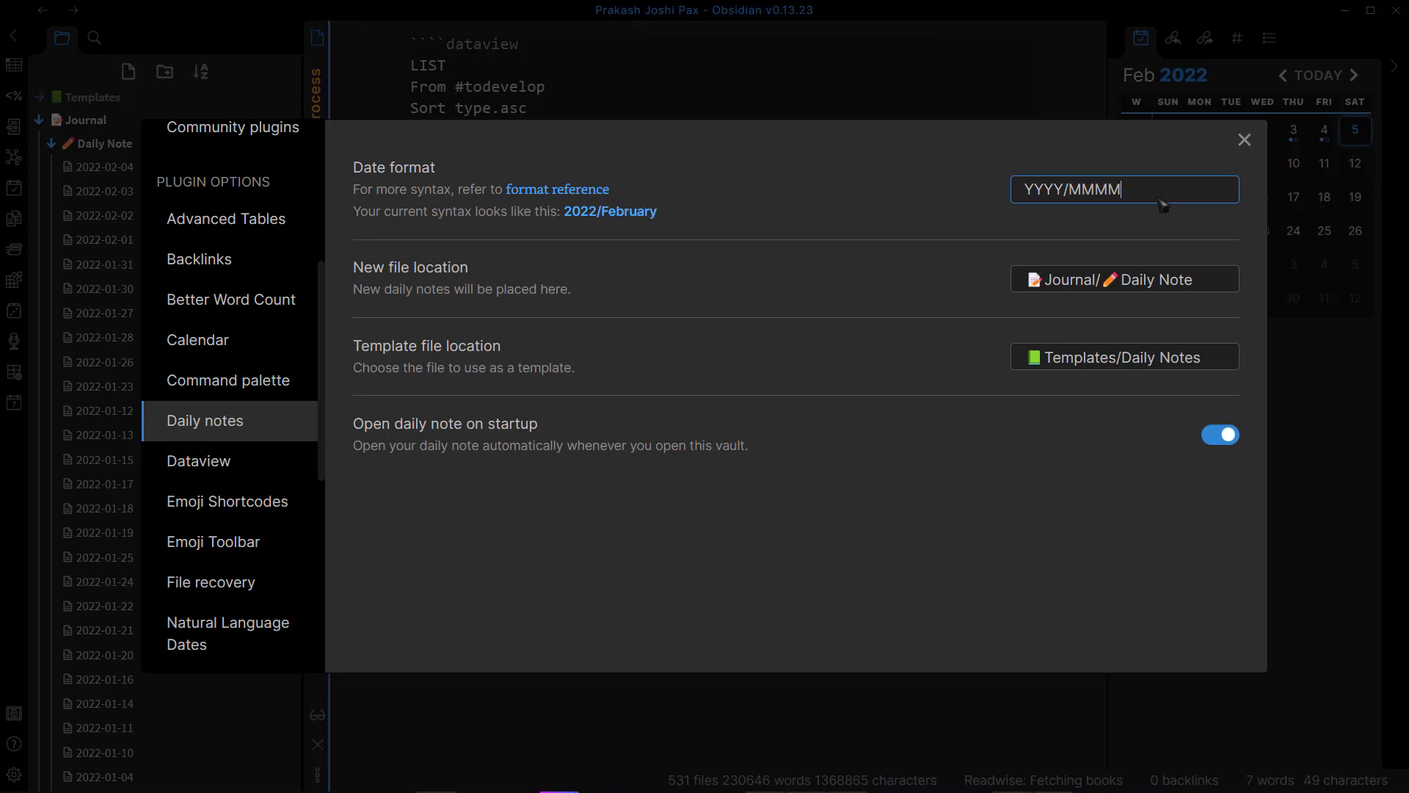
key("BackSpace")
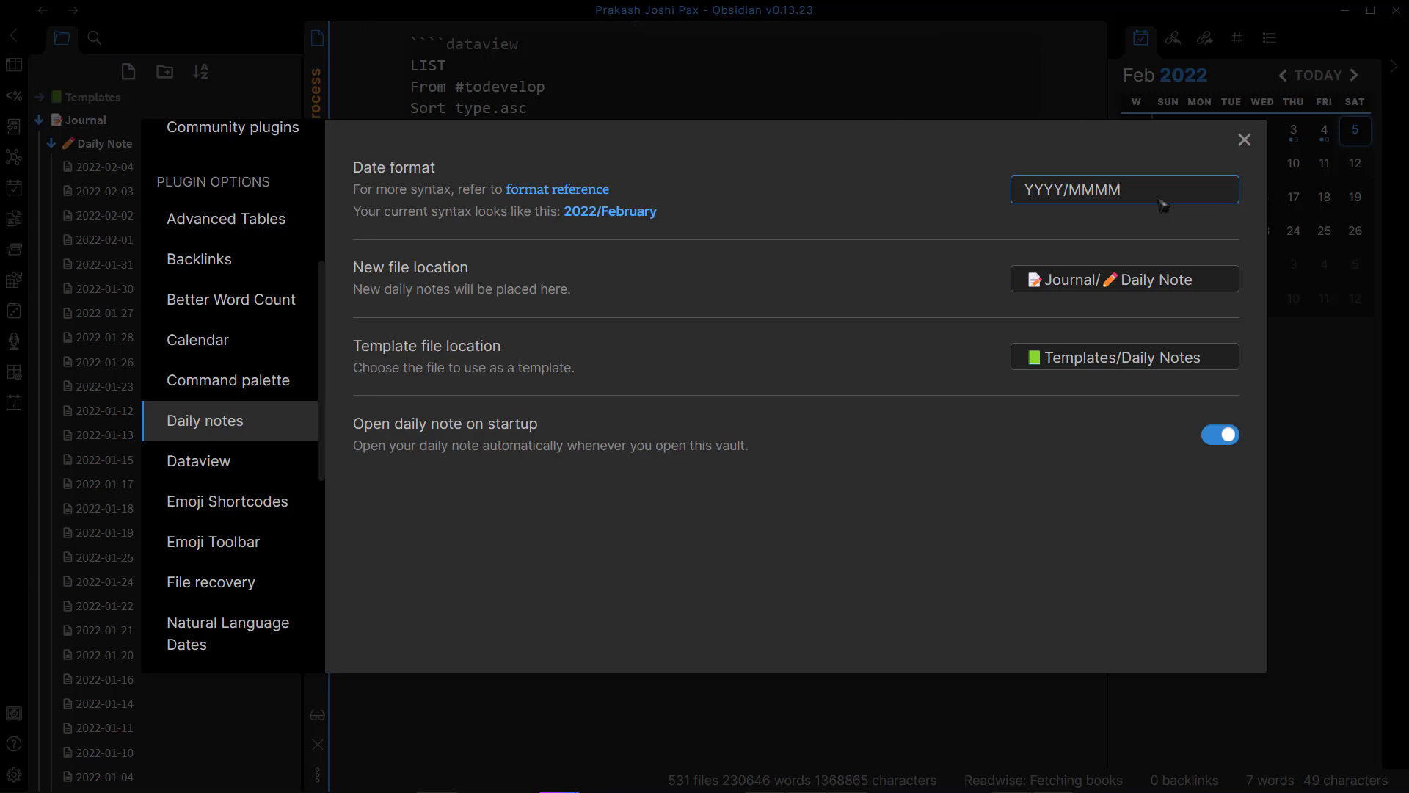
type("/")
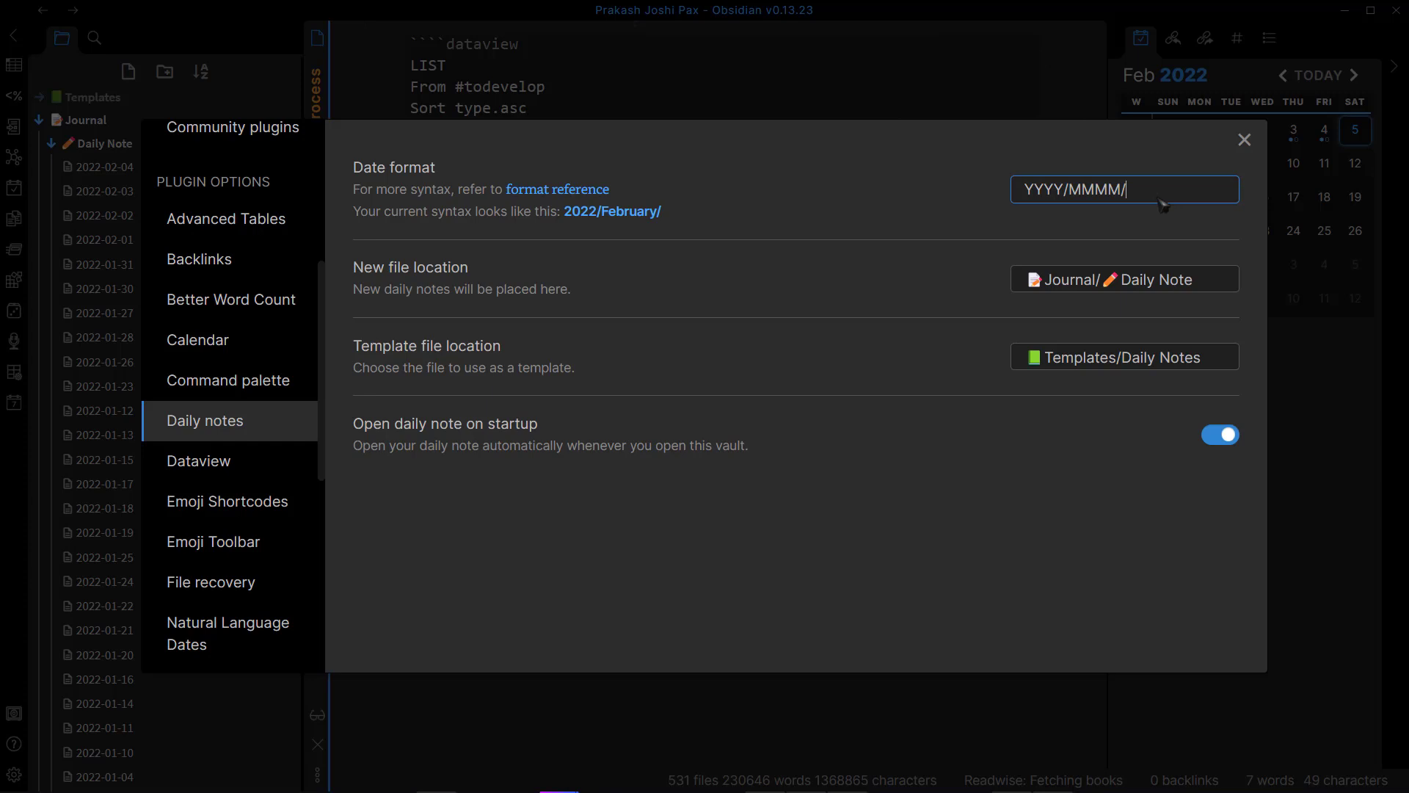
type("YYYY")
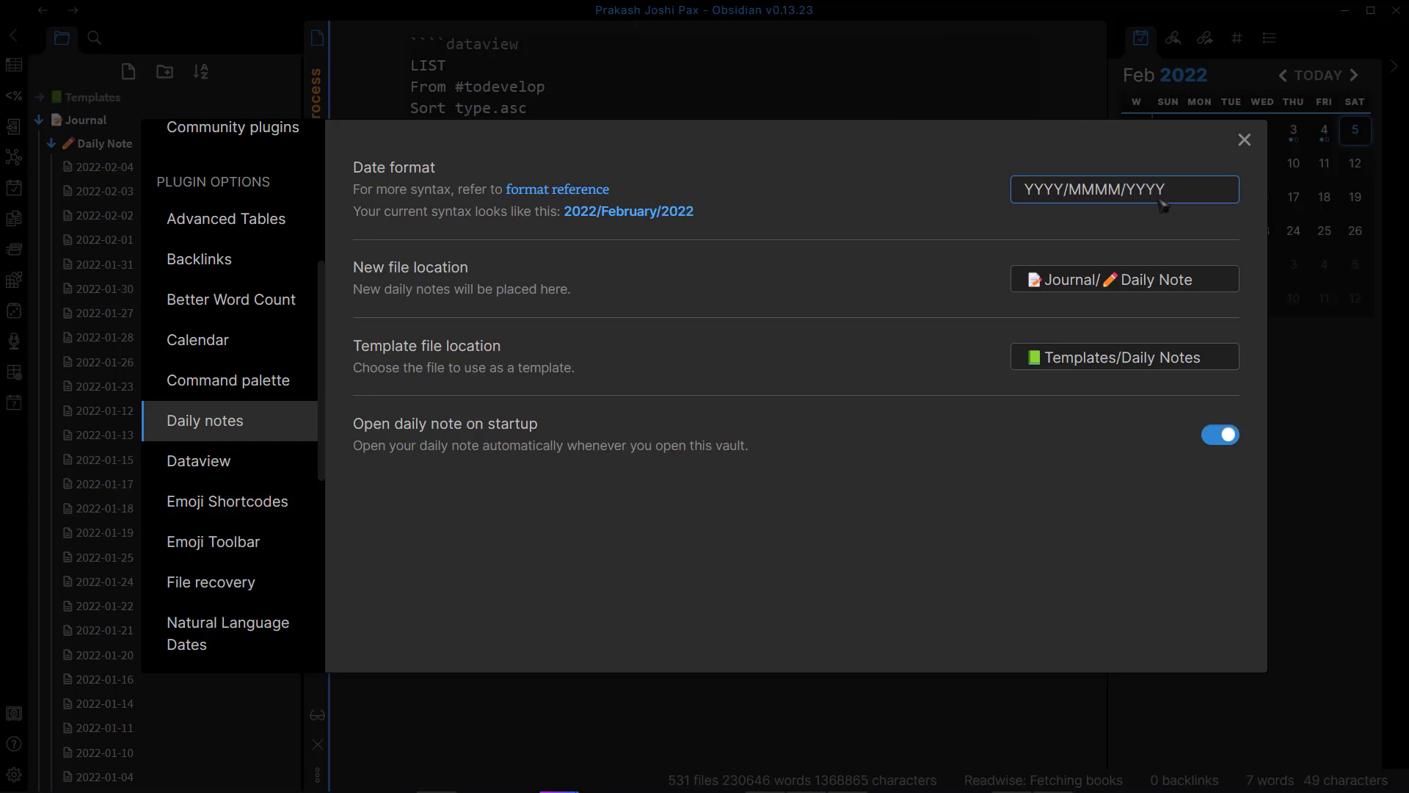
type("-MM")
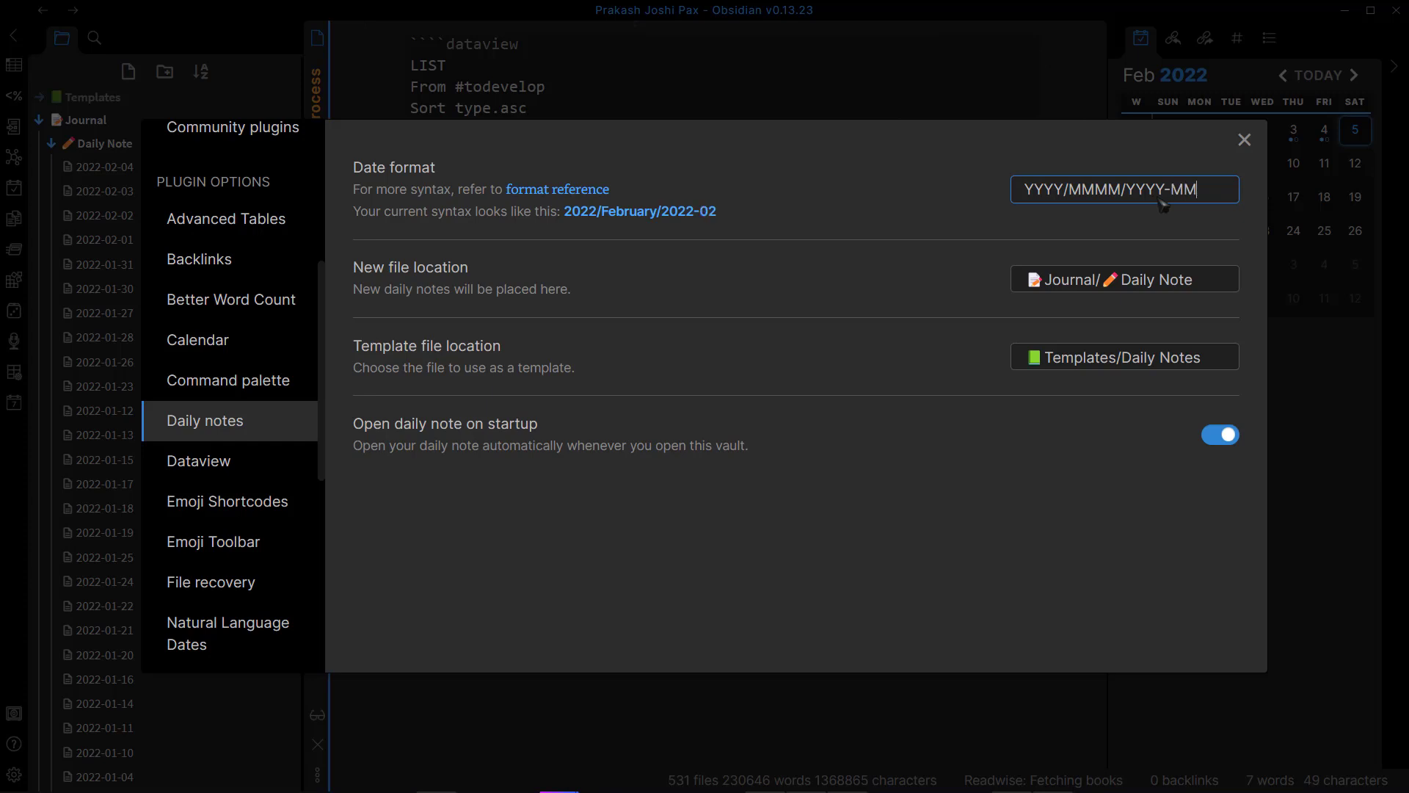
type("-")
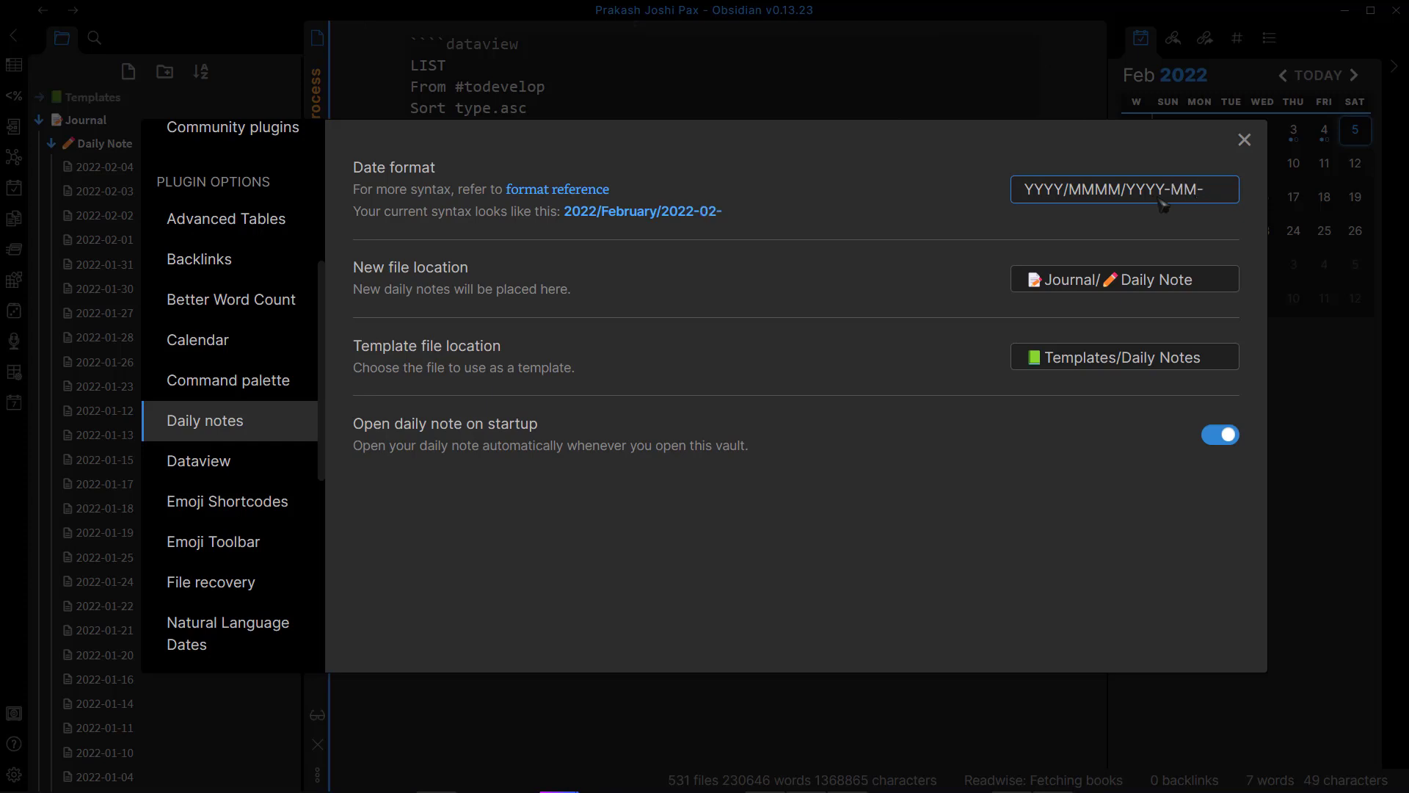
type("DD")
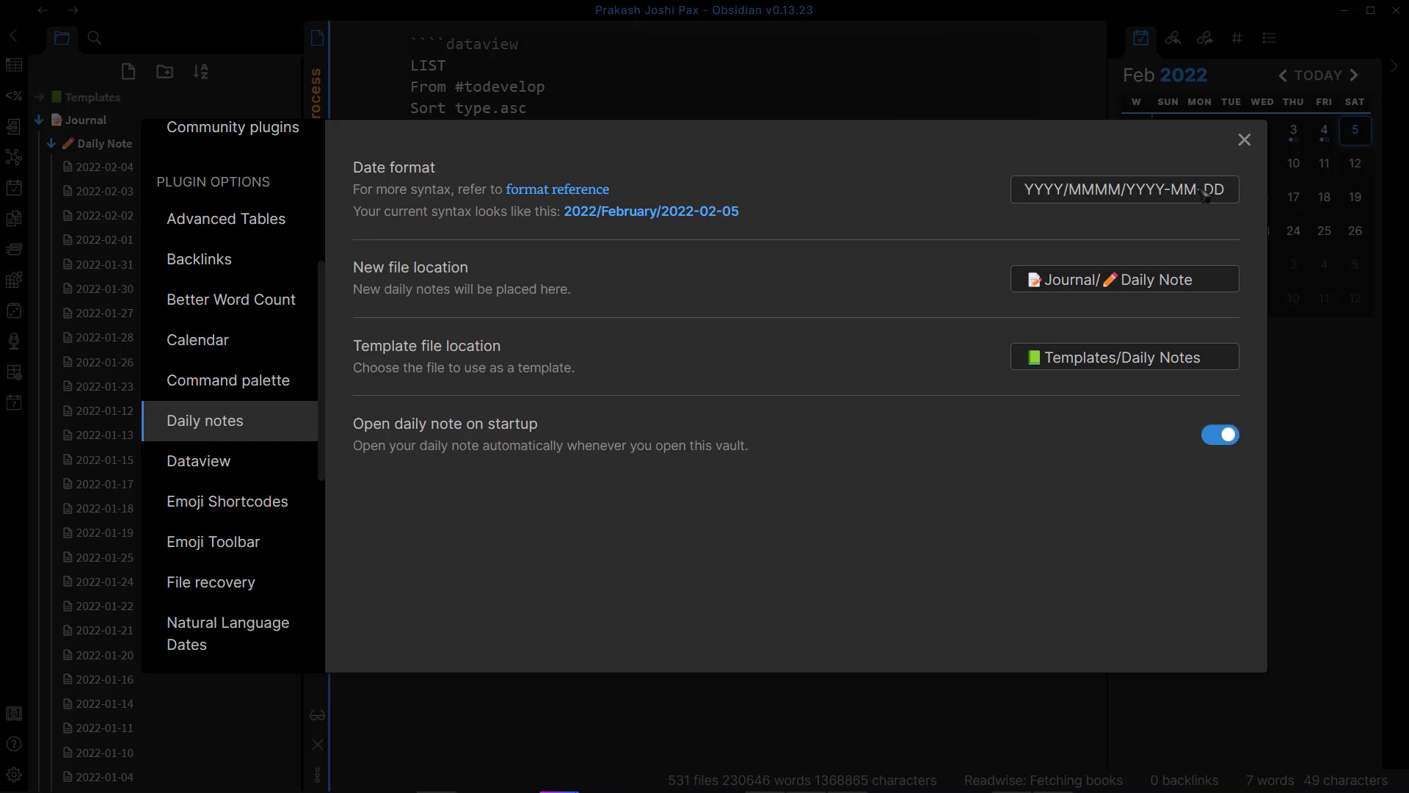
mouse_move(1098, 213)
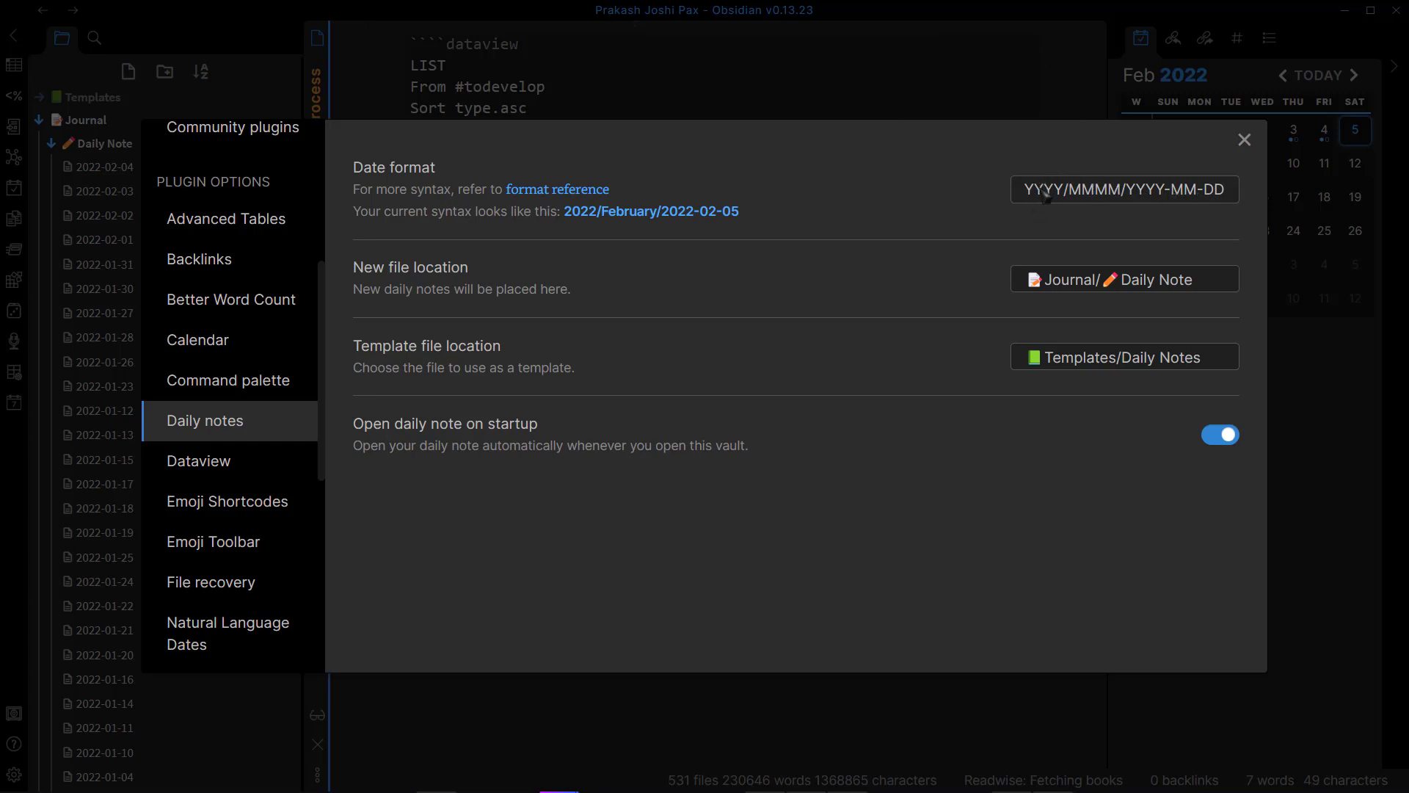
mouse_move(1102, 274)
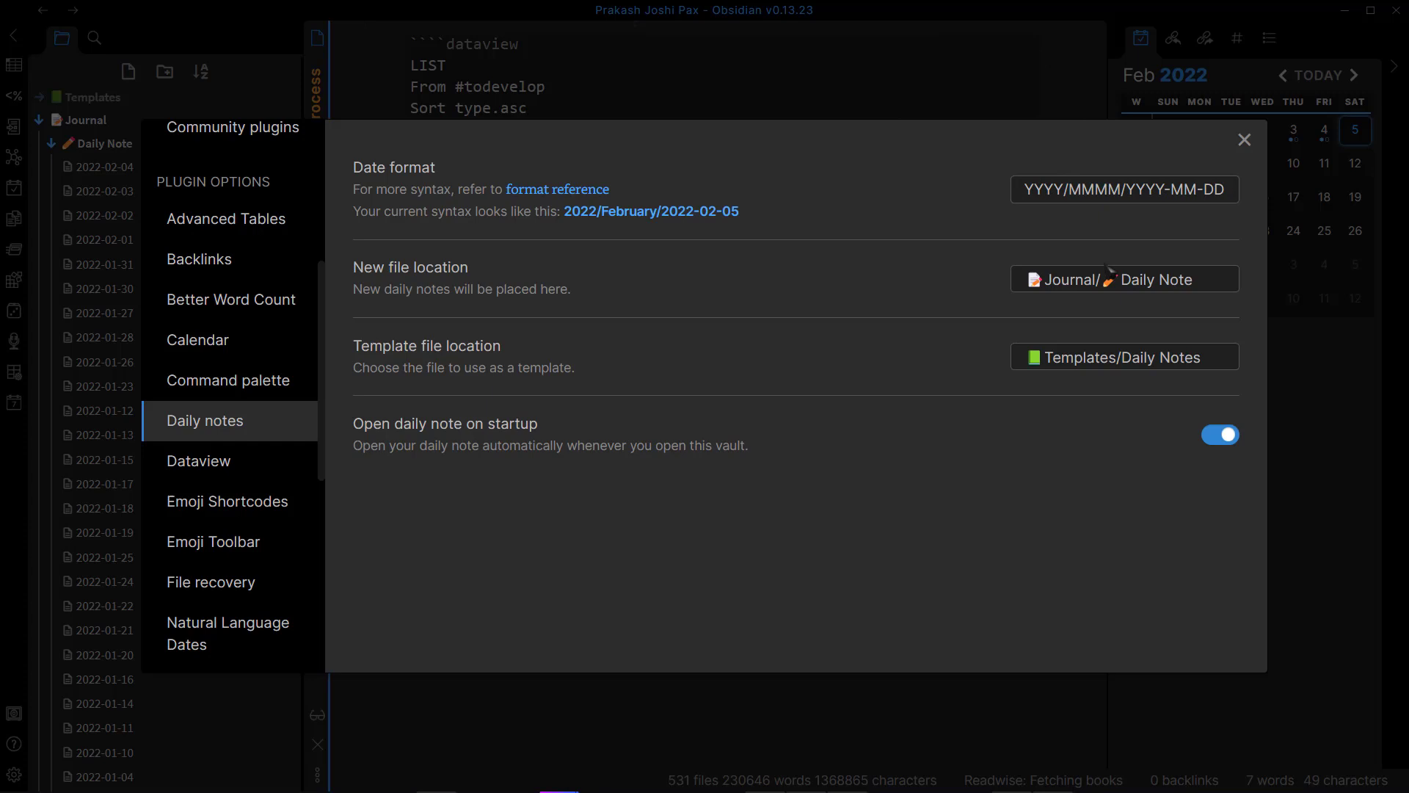